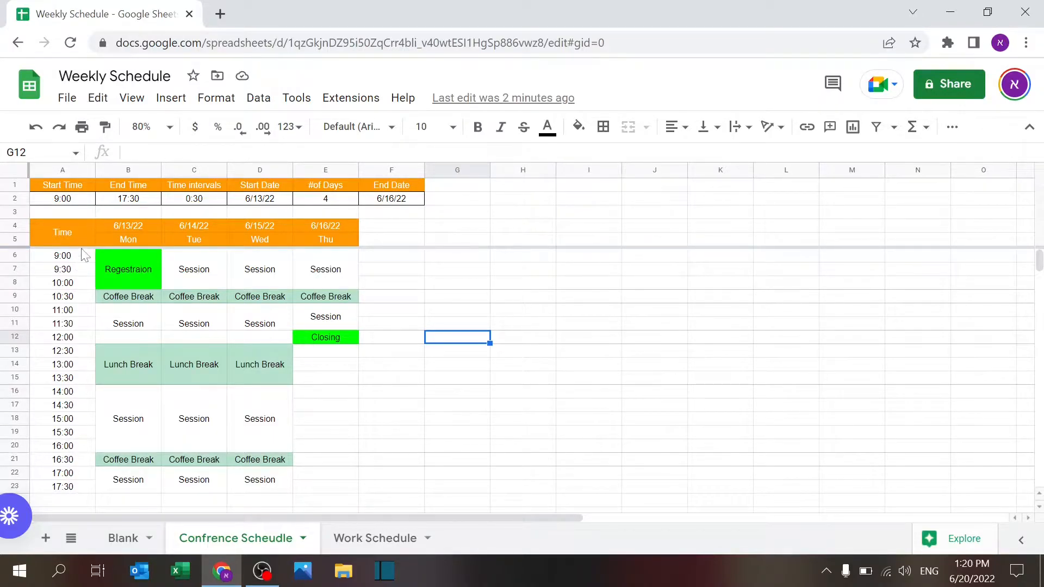
mouse_move(150, 245)
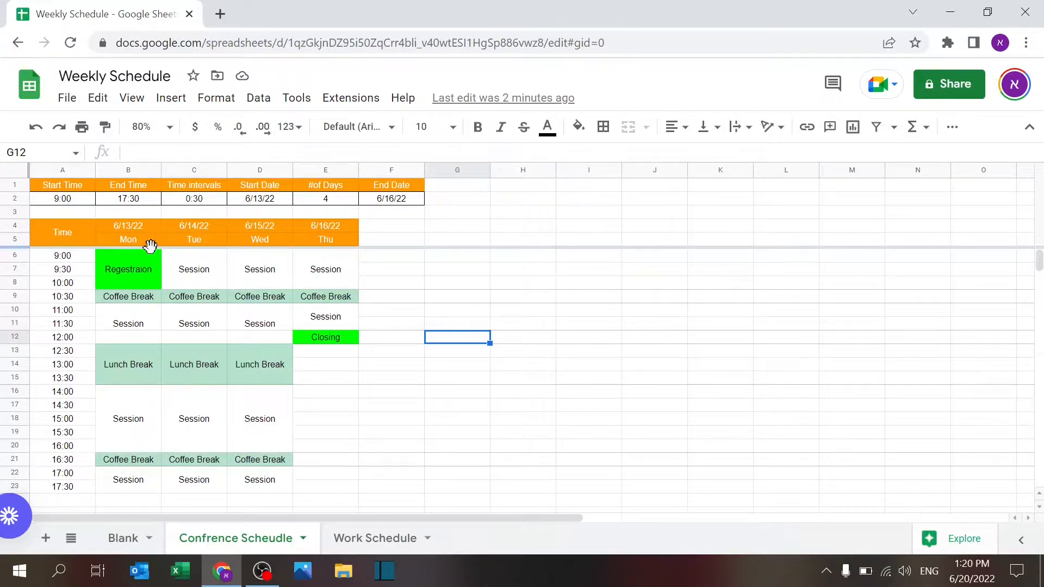
mouse_move(280, 448)
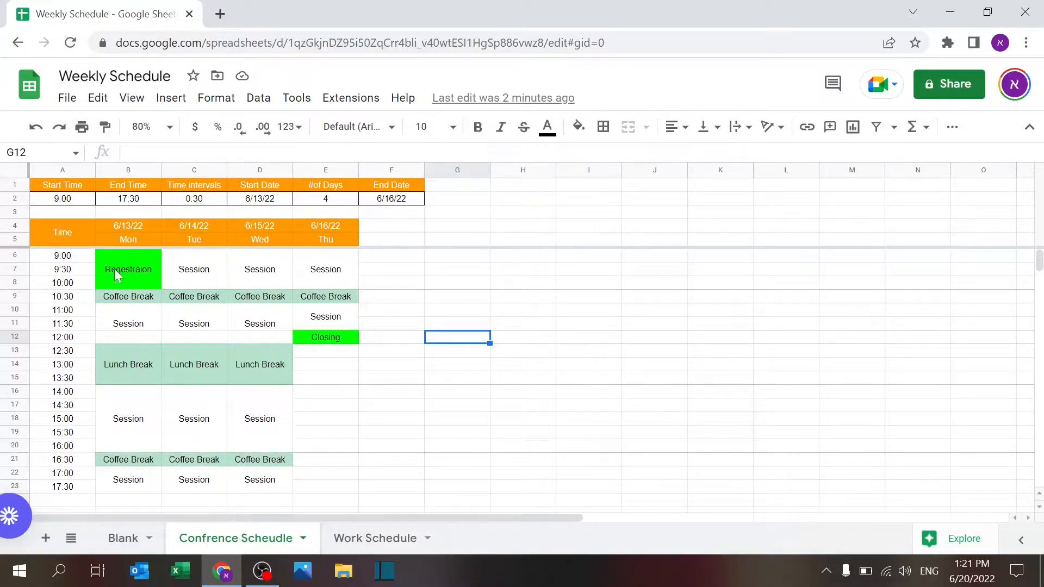
Inspect the merged Registration and Closing session cells on the current sheet
click(128, 269)
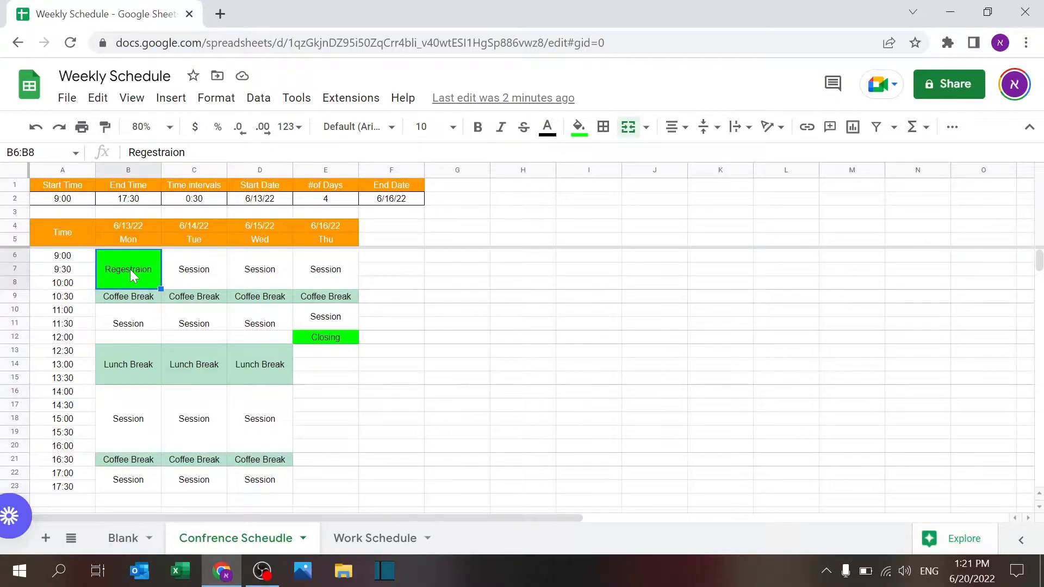
click(325, 338)
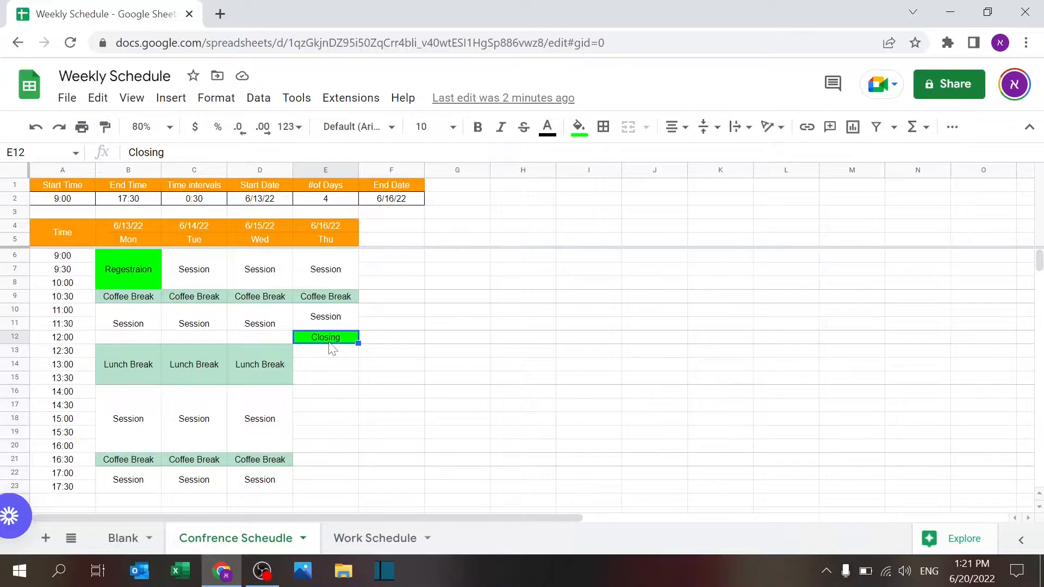
click(128, 295)
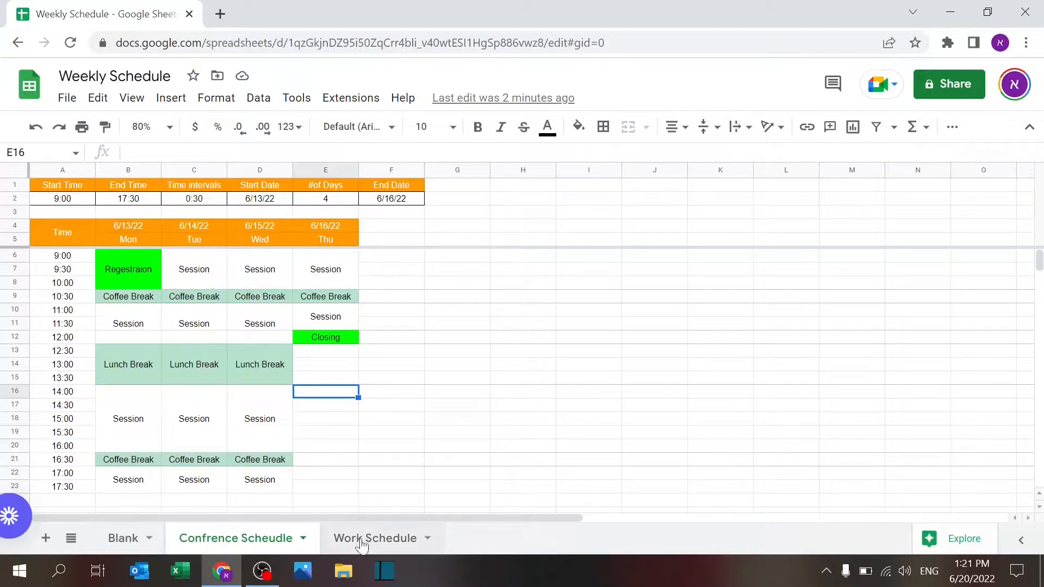
Switch to the Work Schedule sheet and inspect Monday's first shift and Thursday's 12:00 shift
click(375, 539)
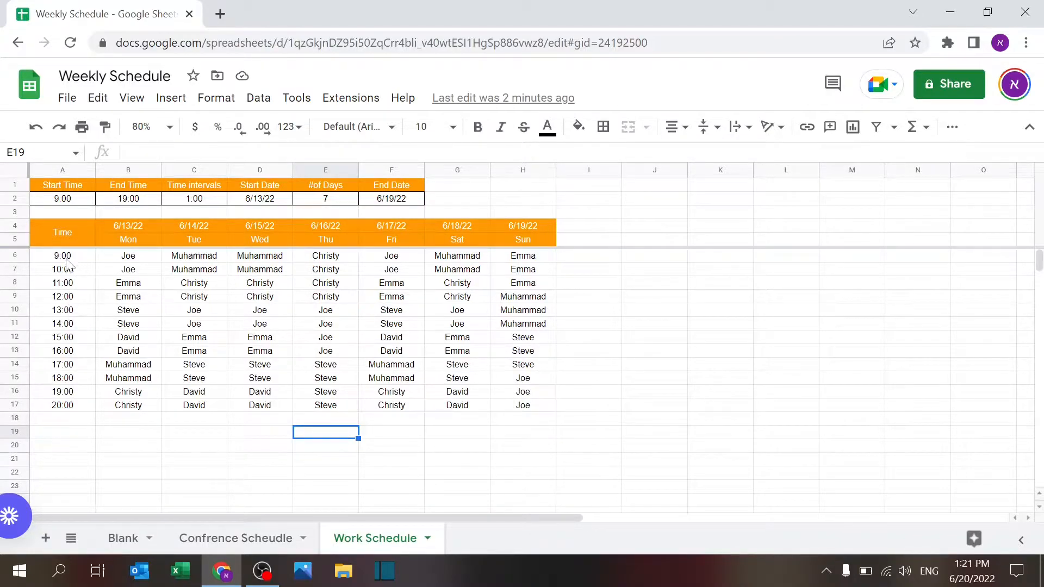
mouse_move(434, 230)
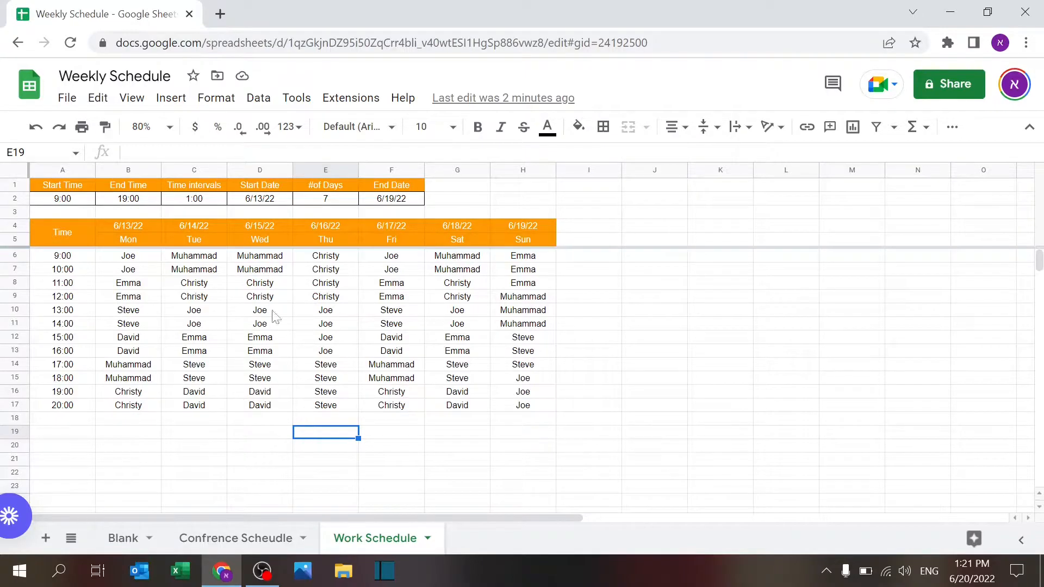
mouse_move(499, 398)
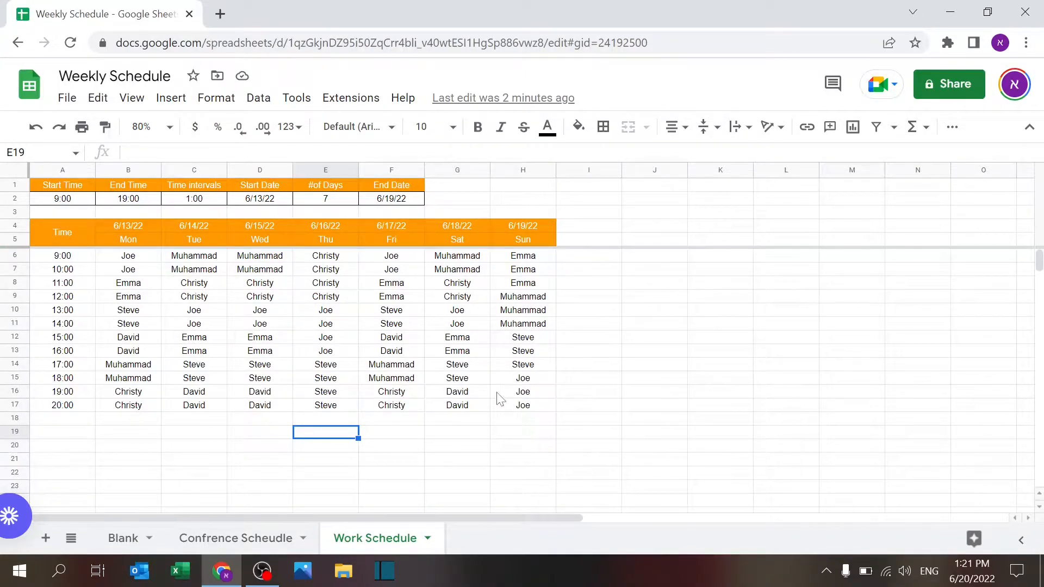
click(128, 255)
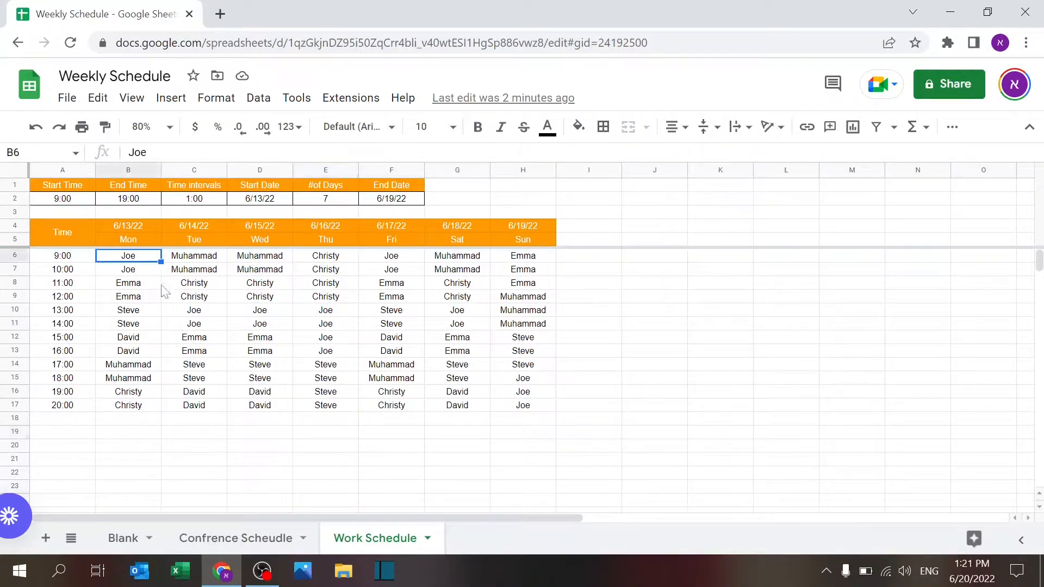
click(326, 296)
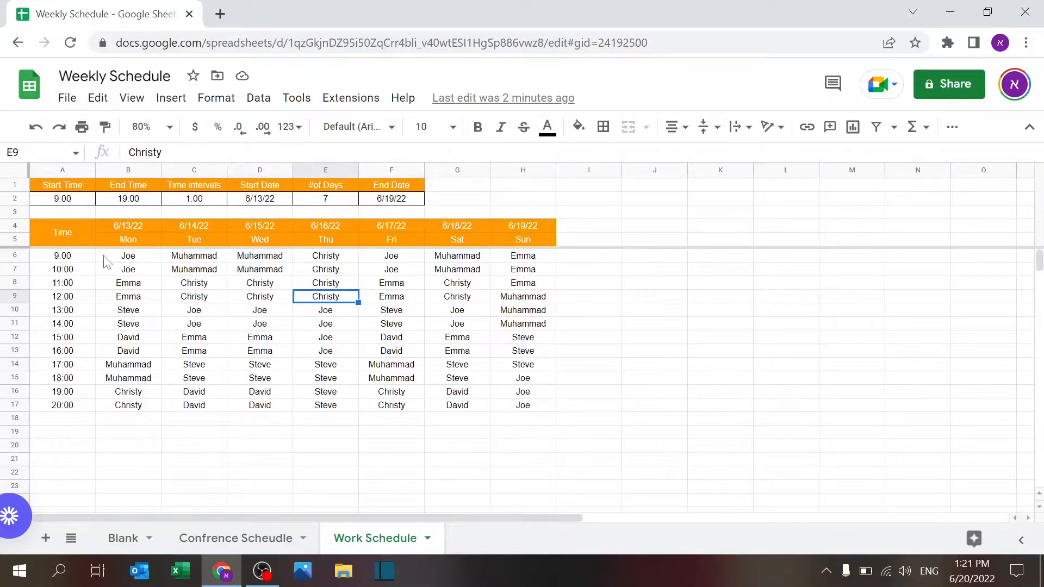
click(260, 446)
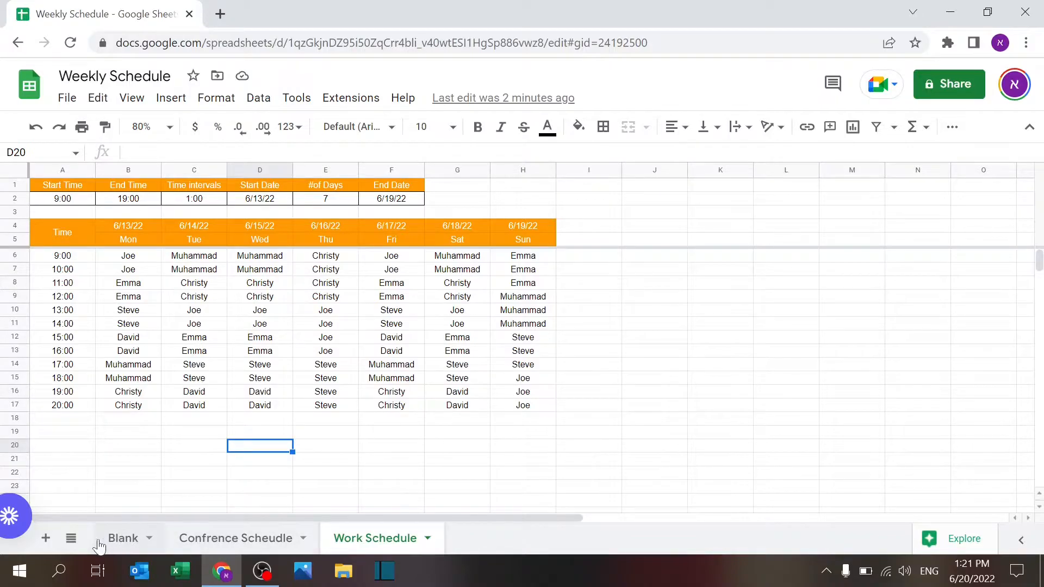
On the Blank sheet set the start time in A2 to 8:15, regenerating times through 19:15
click(123, 538)
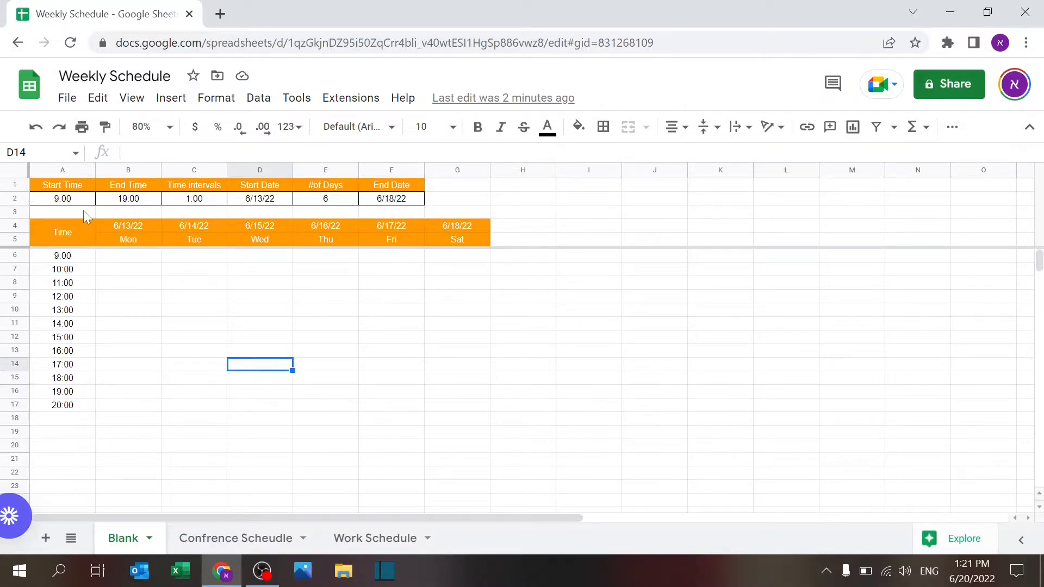
mouse_move(255, 353)
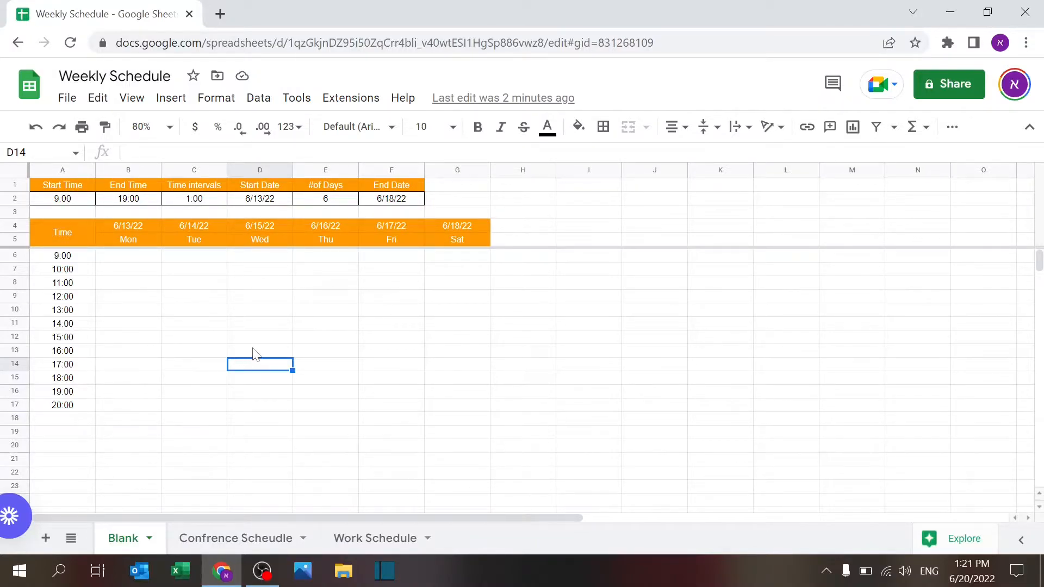
mouse_move(132, 288)
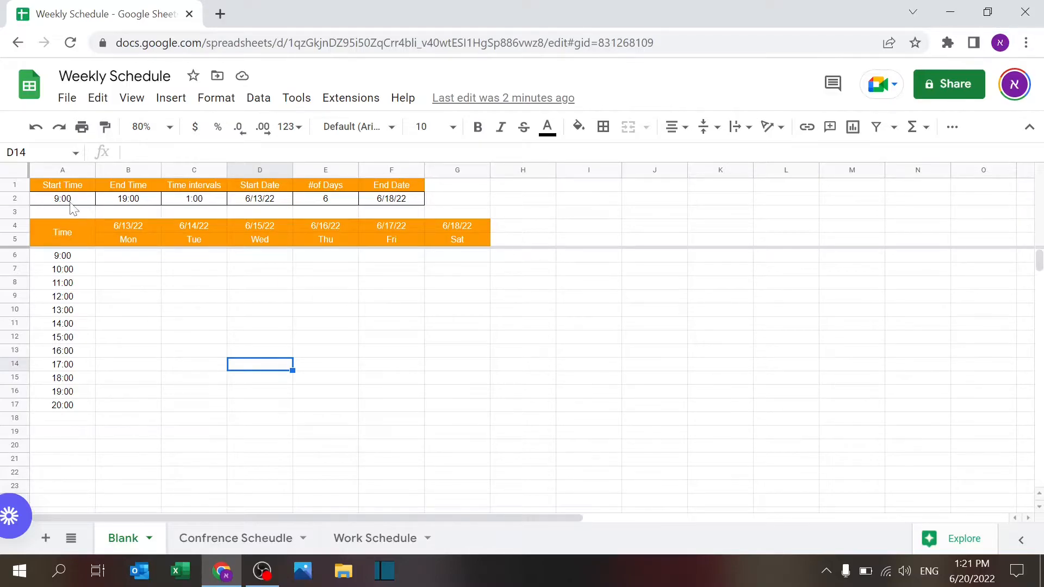
text(08)
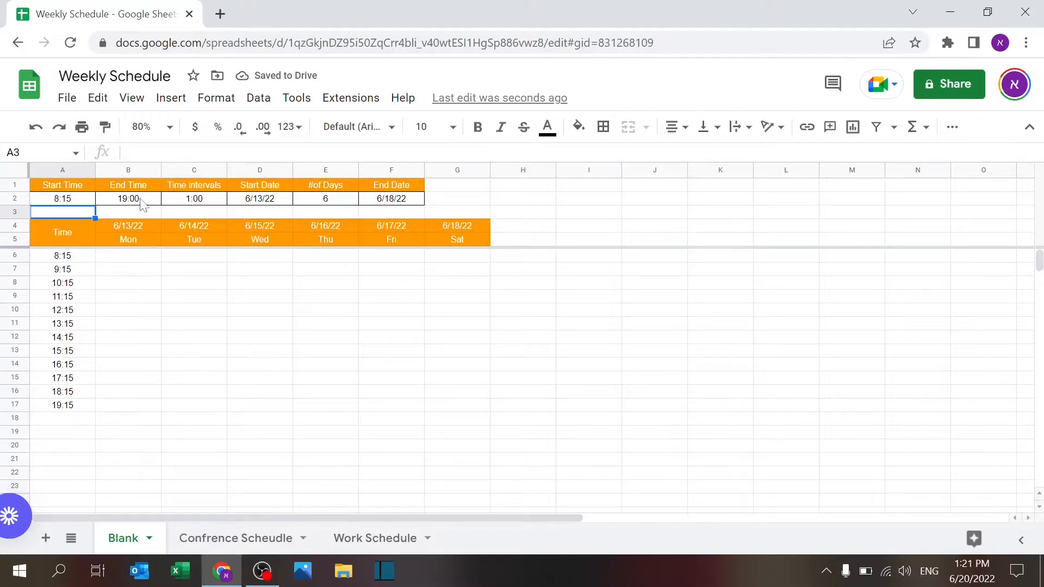
click(128, 198)
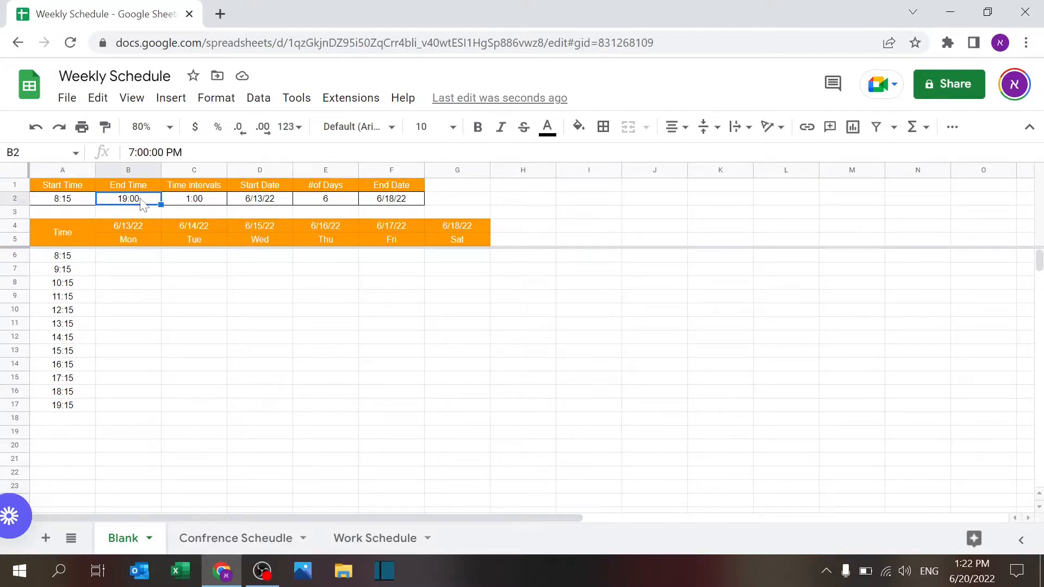
Set the end time to 18:15 and the time interval to 0:45 for 45-minute rows
text(18:15)
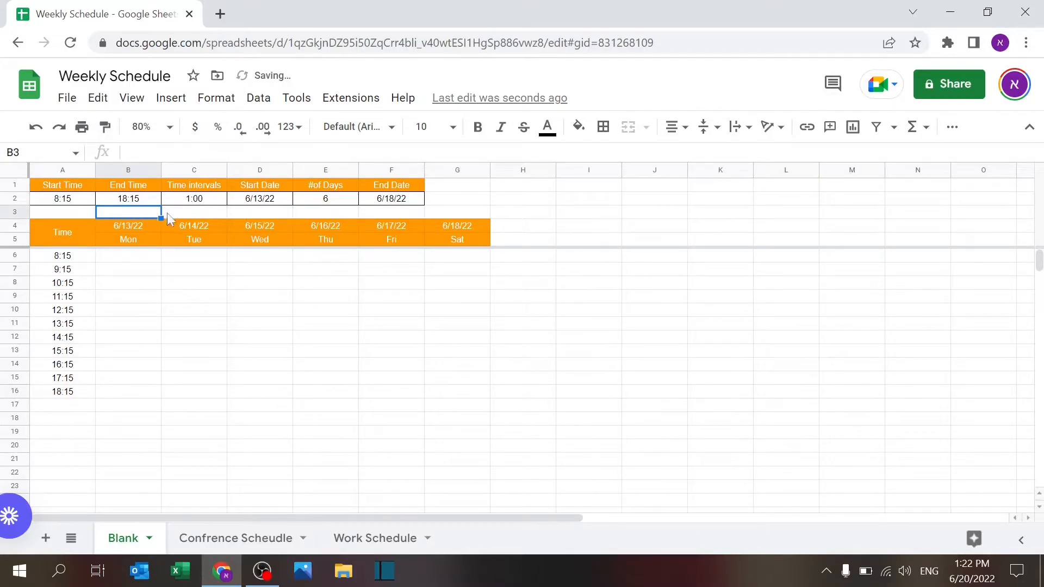
click(193, 198)
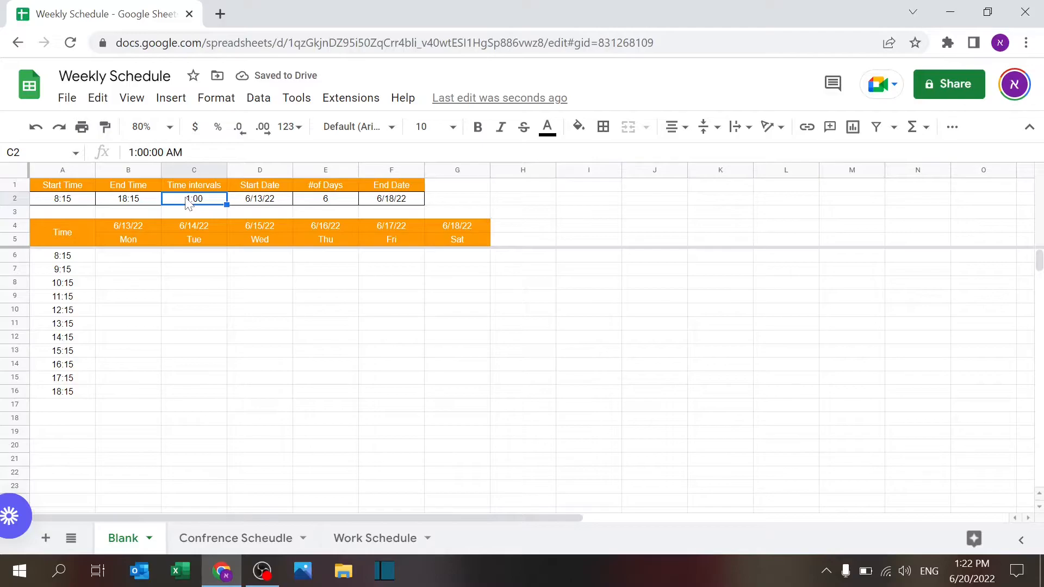
text(0)
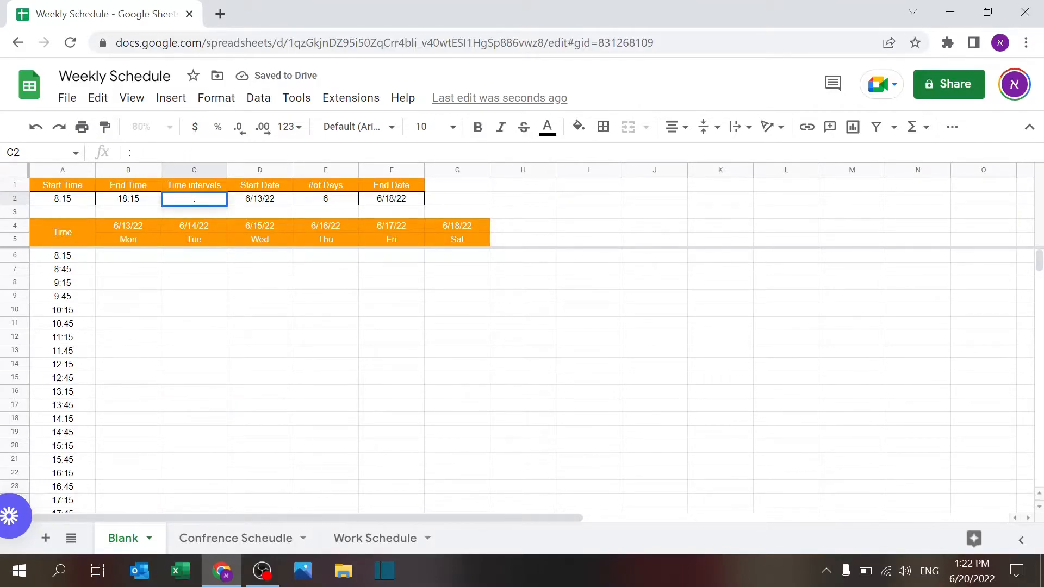
text(0:45)
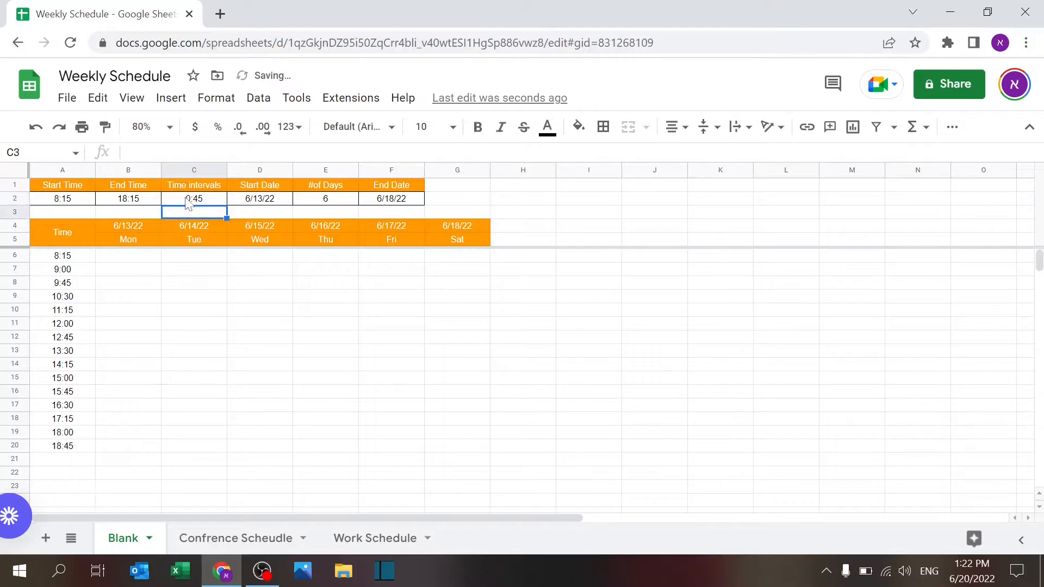
click(194, 198)
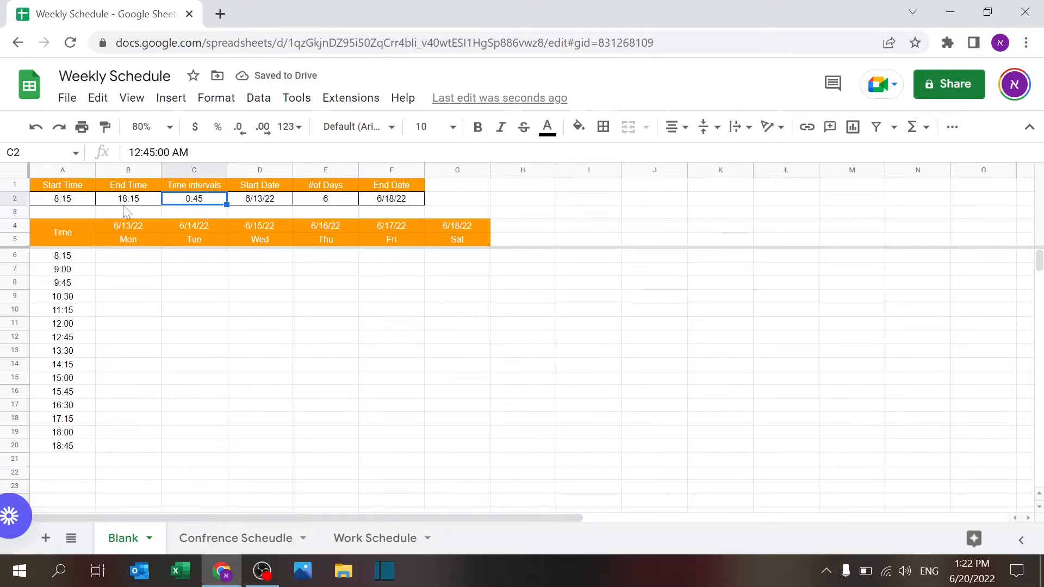
mouse_move(84, 191)
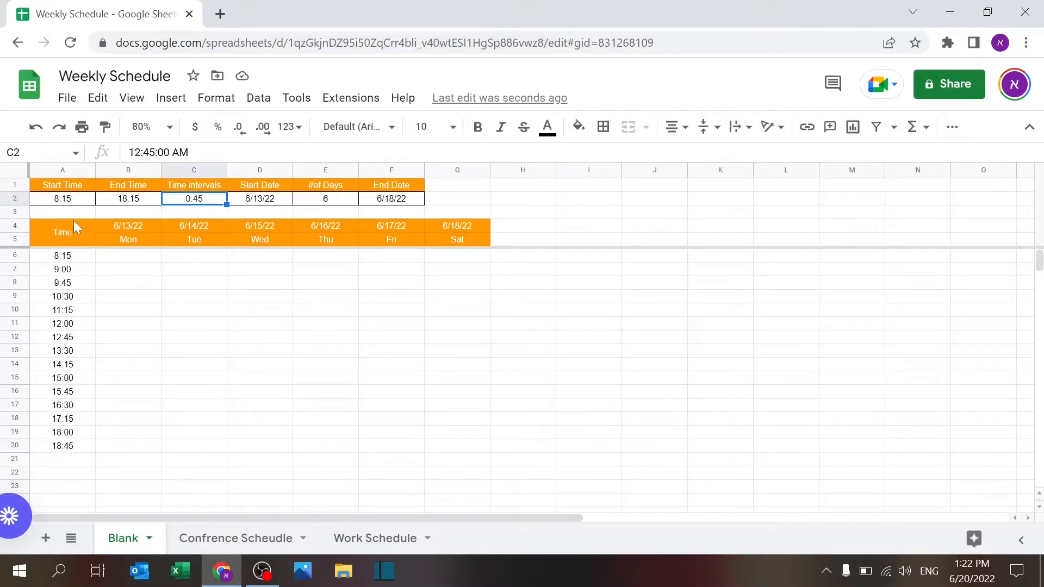
mouse_move(85, 448)
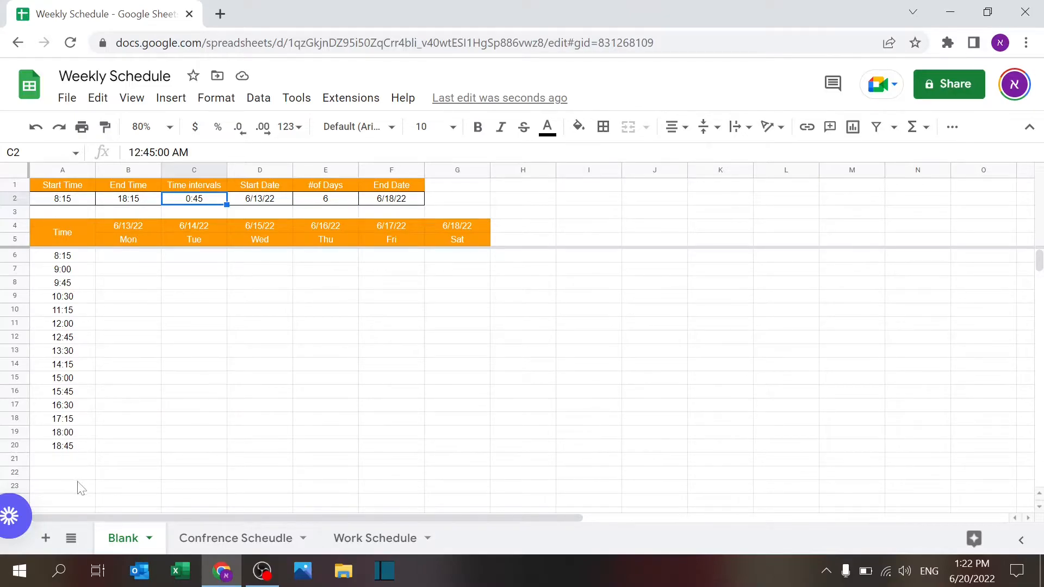
Review the A15 time formula =if(max(A$5:A14)>=$B$2,"",A14+$C$2) and the blank rows past the end time
click(62, 446)
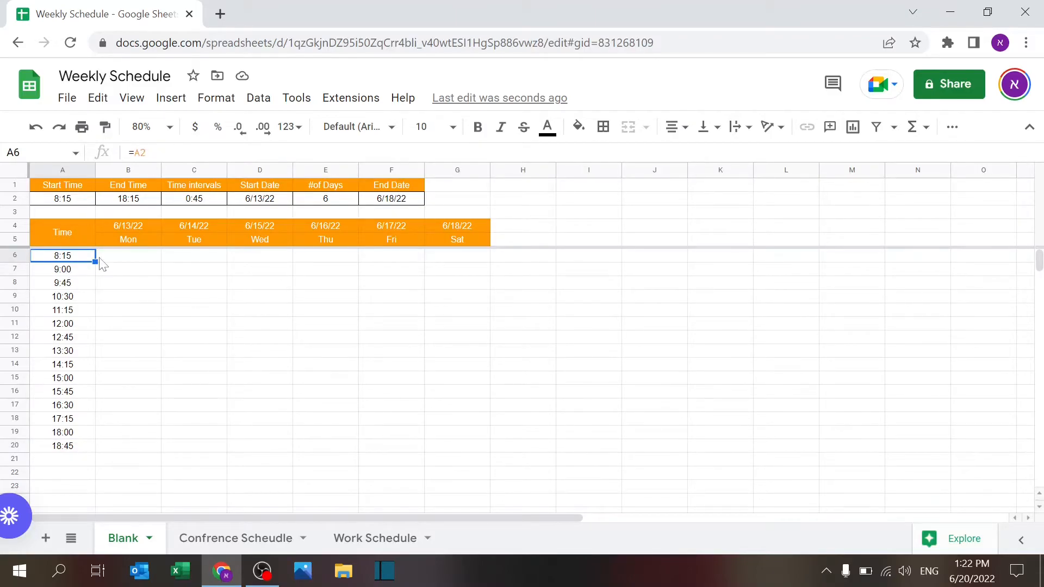
mouse_move(70, 194)
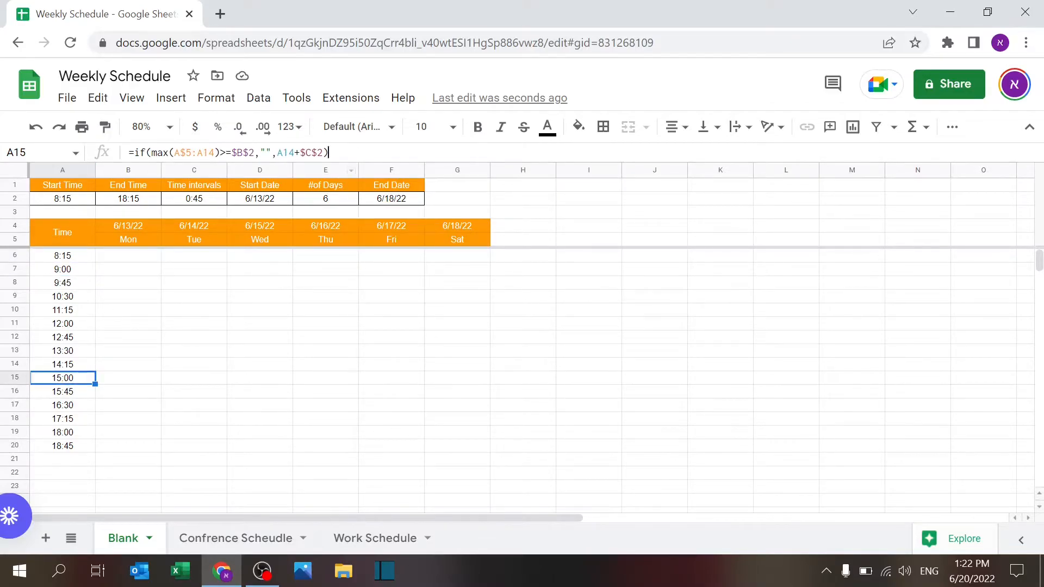
double_click(62, 377)
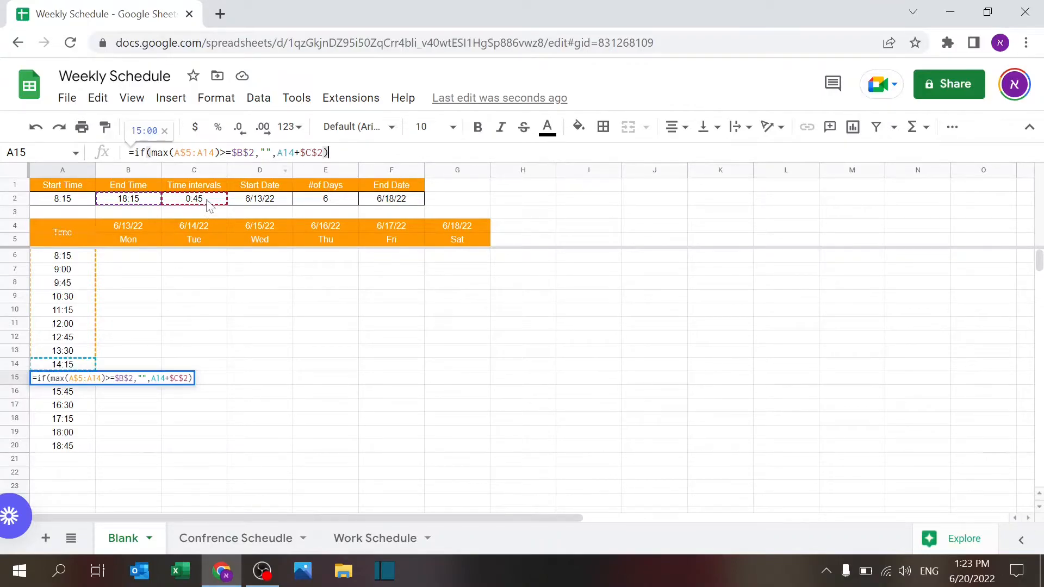
key(enter)
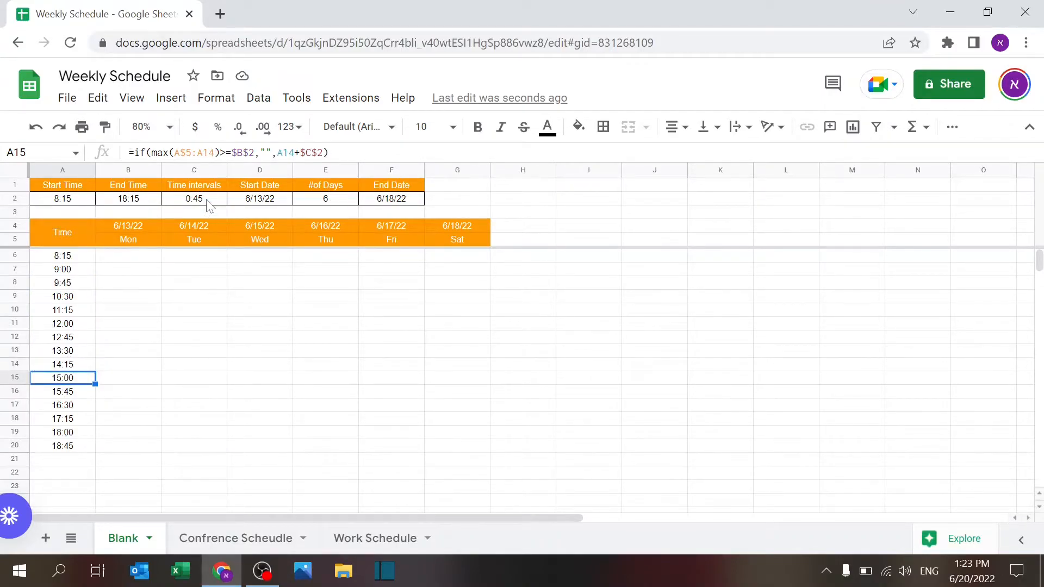
click(62, 446)
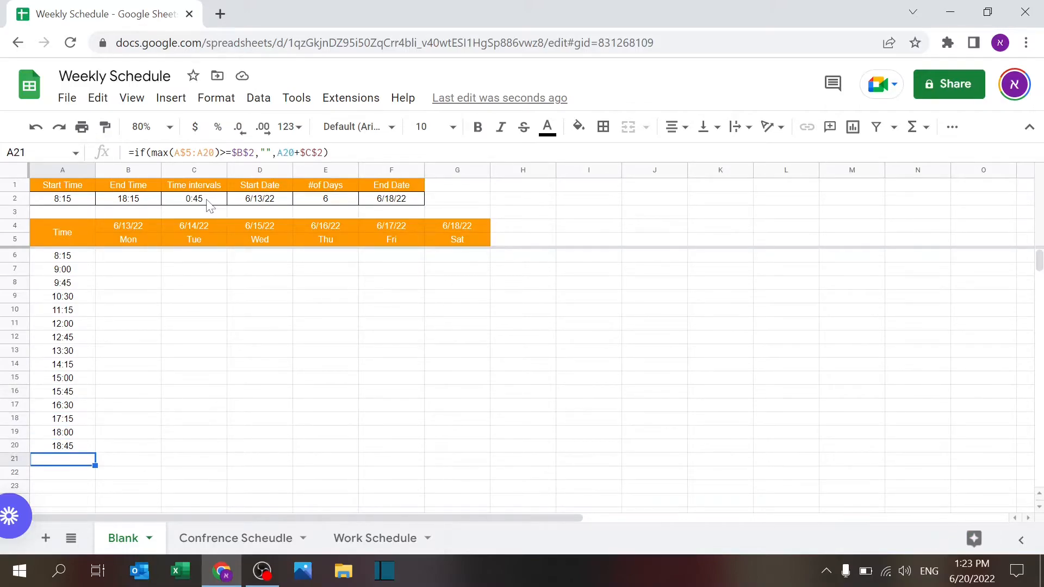
mouse_move(166, 398)
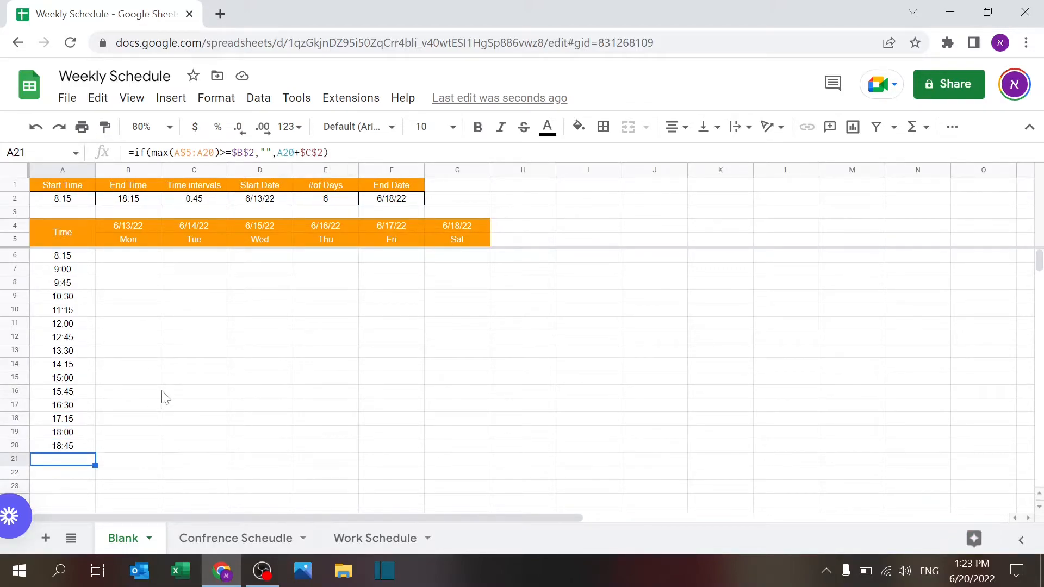
mouse_move(157, 210)
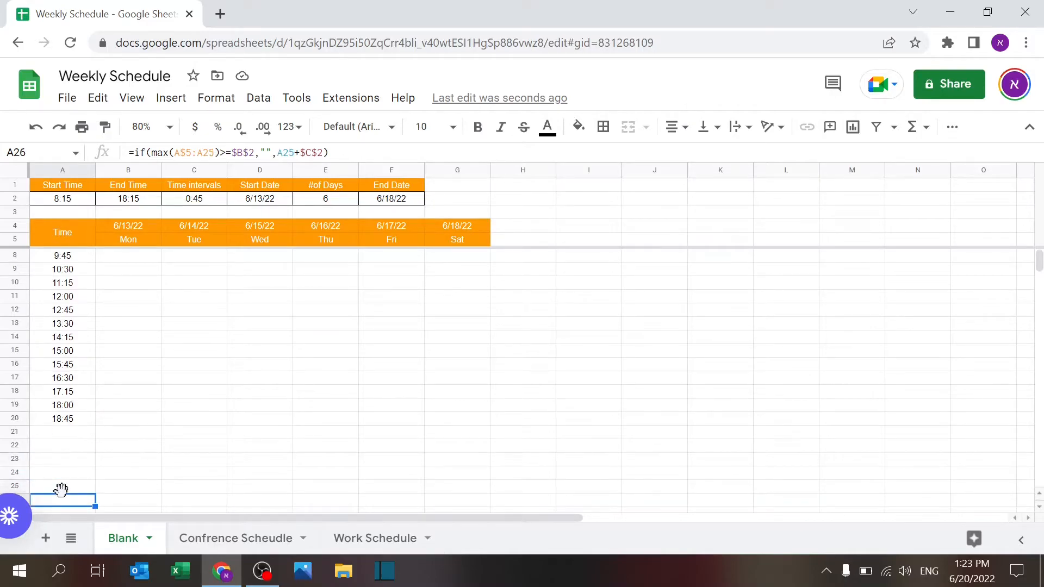
scroll(down, 3)
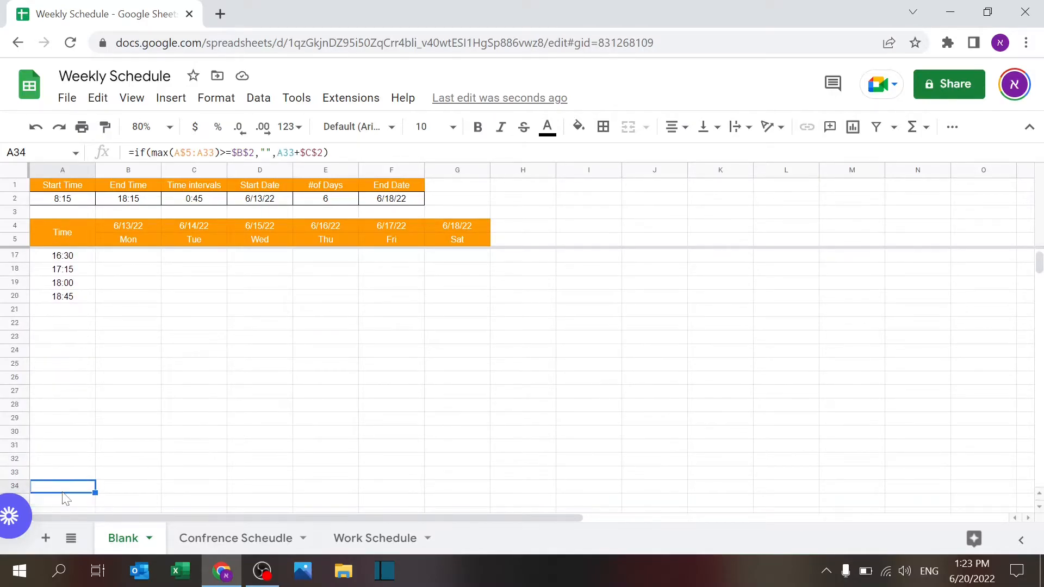
scroll(down, 3)
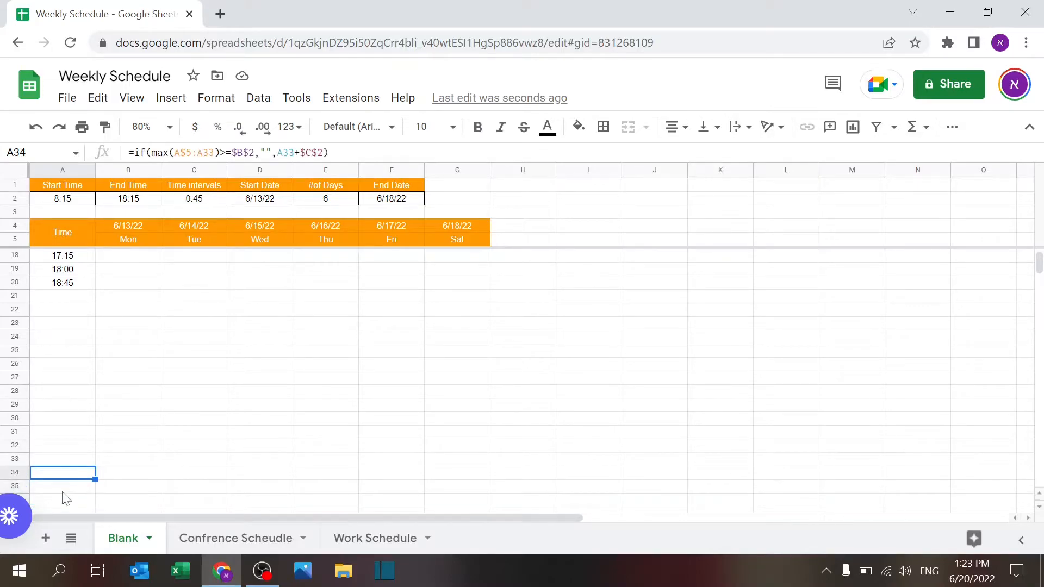
scroll(up, 3)
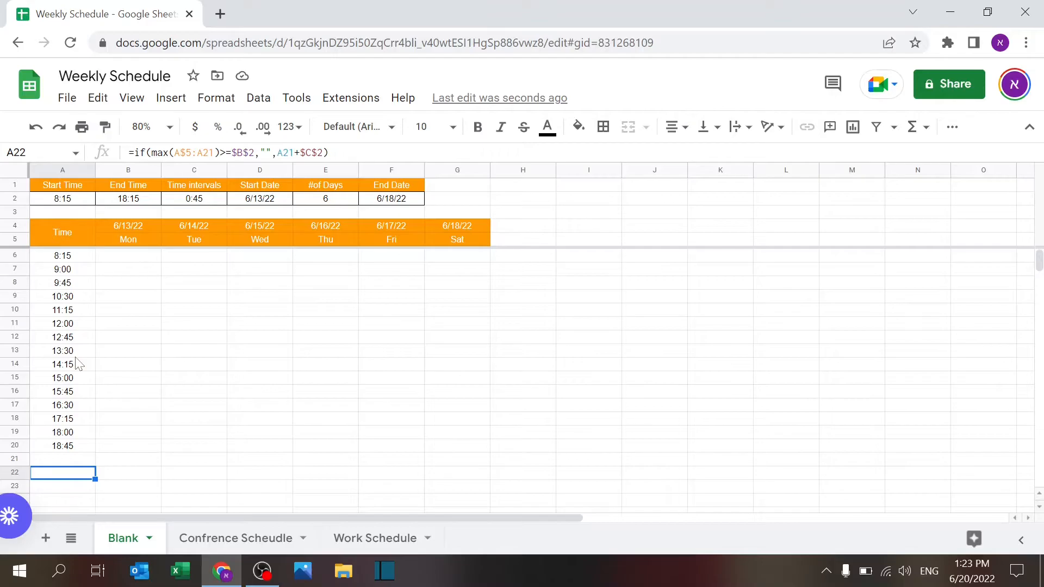
mouse_move(110, 204)
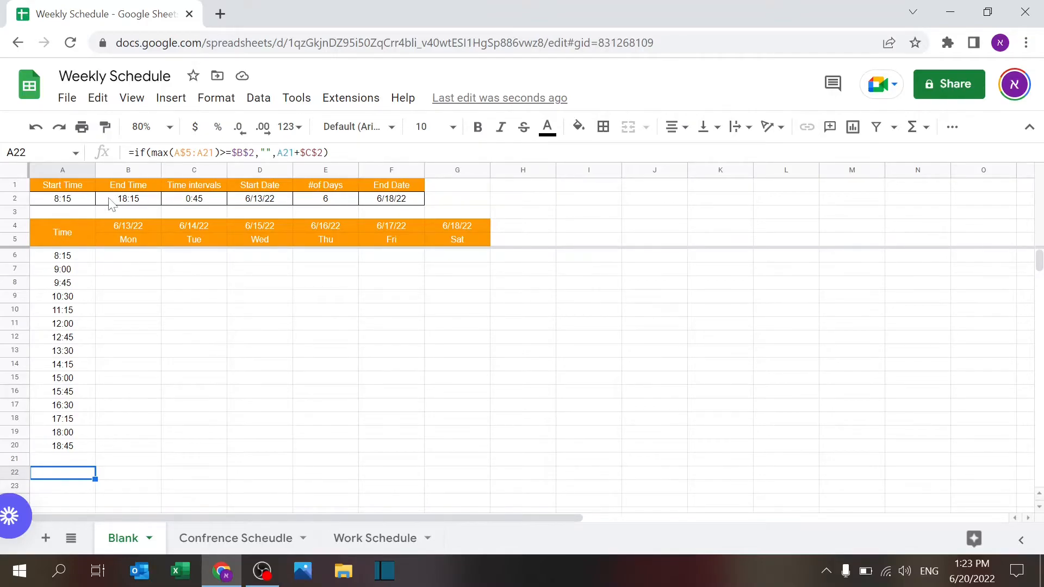
Set the start date to 6/20/22 and the number of days, trying 14 then 5
click(127, 198)
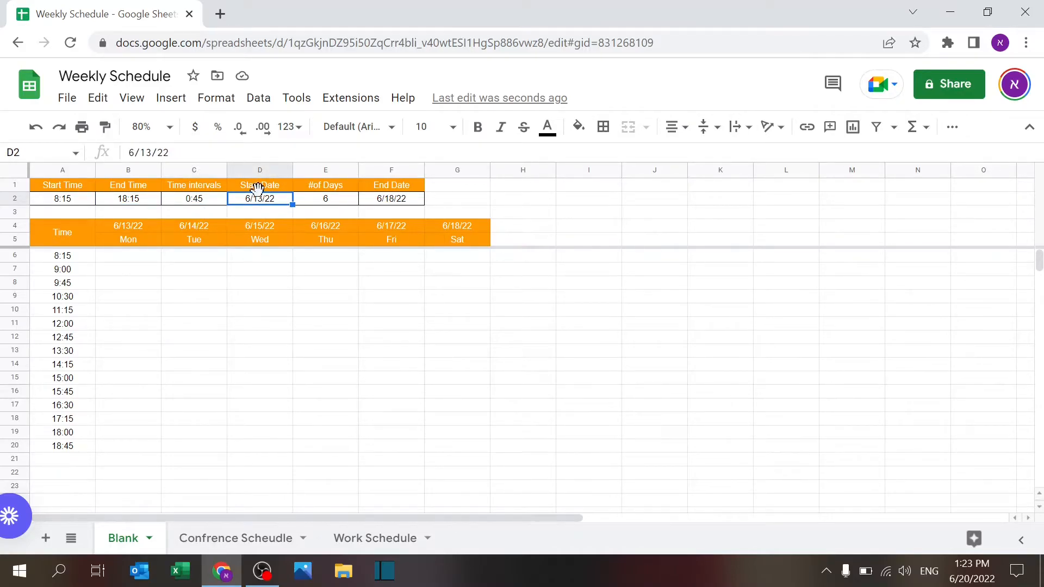
mouse_move(275, 206)
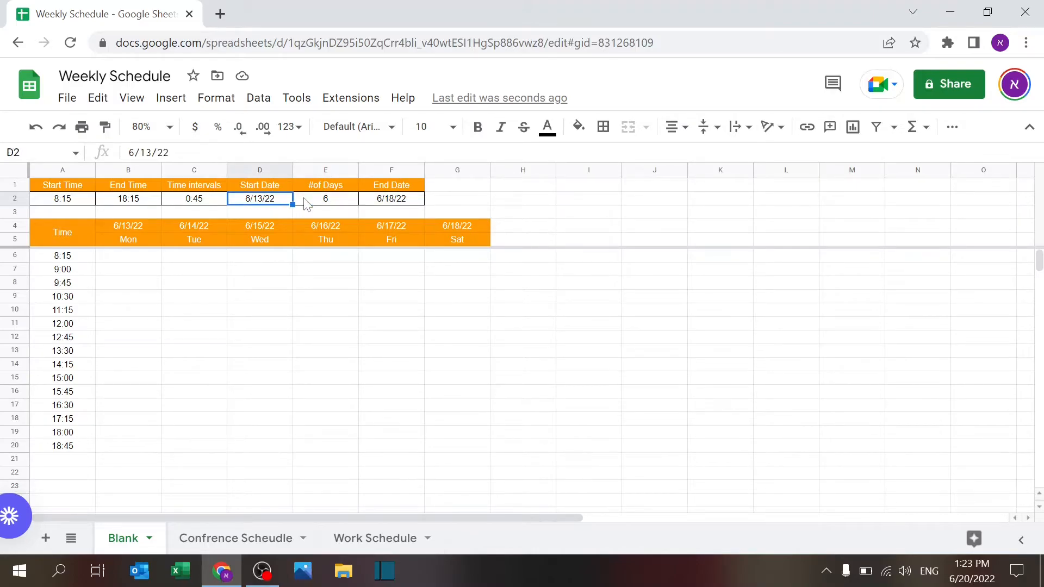
text(6/20/22)
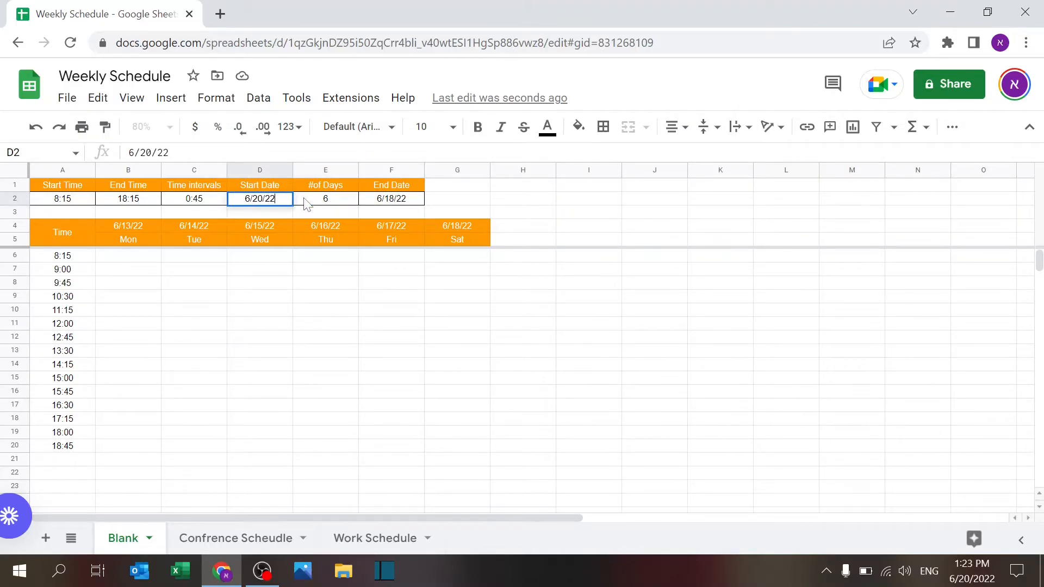
key(enter)
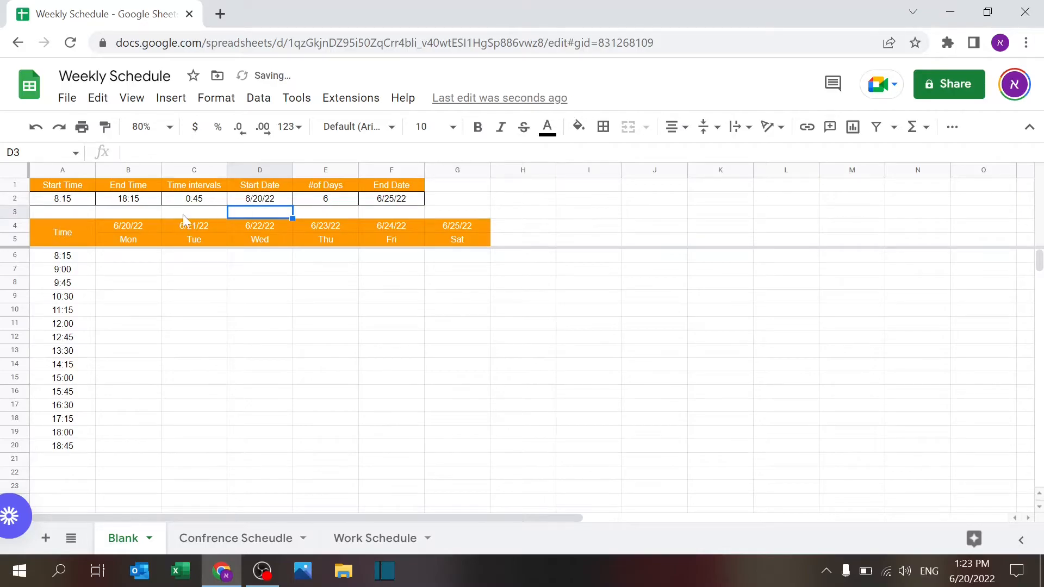
text(14)
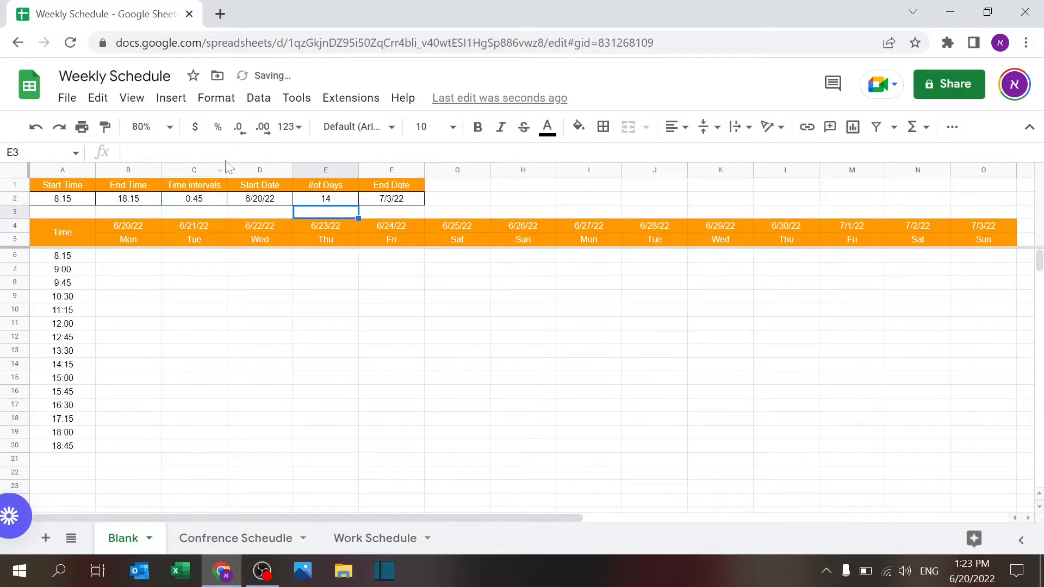
text(5)
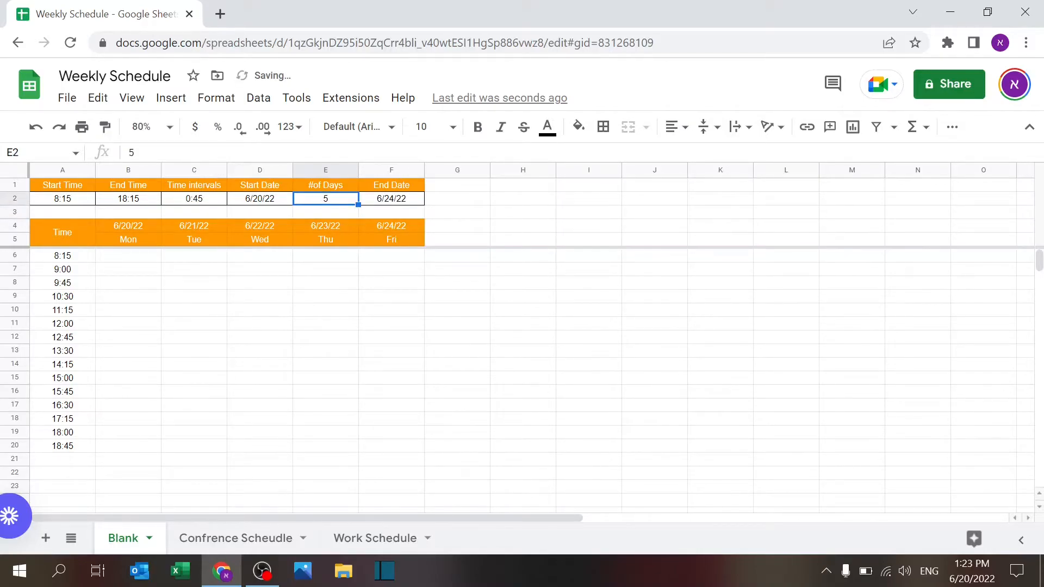
text(4)
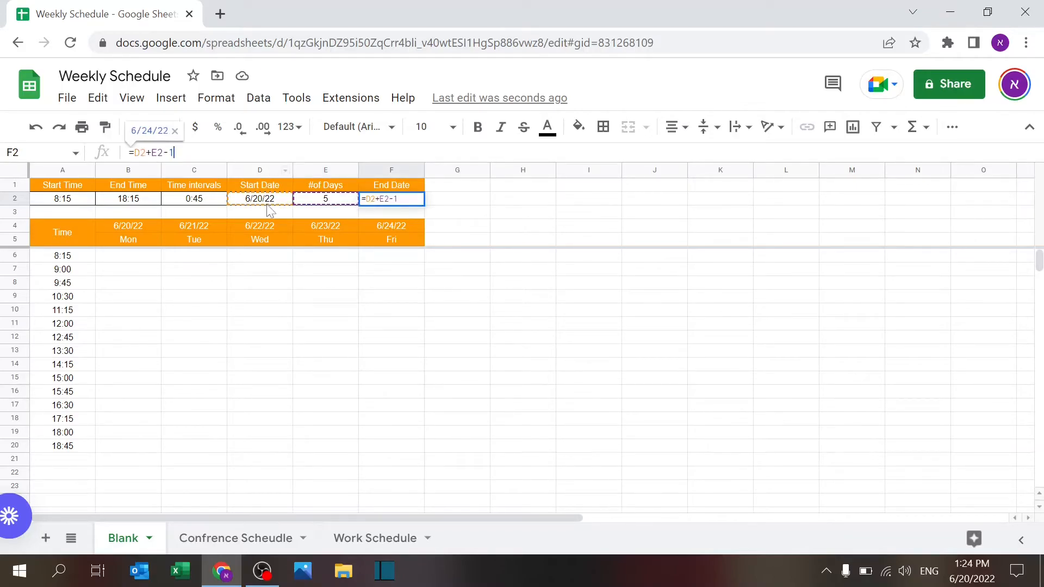
mouse_move(333, 217)
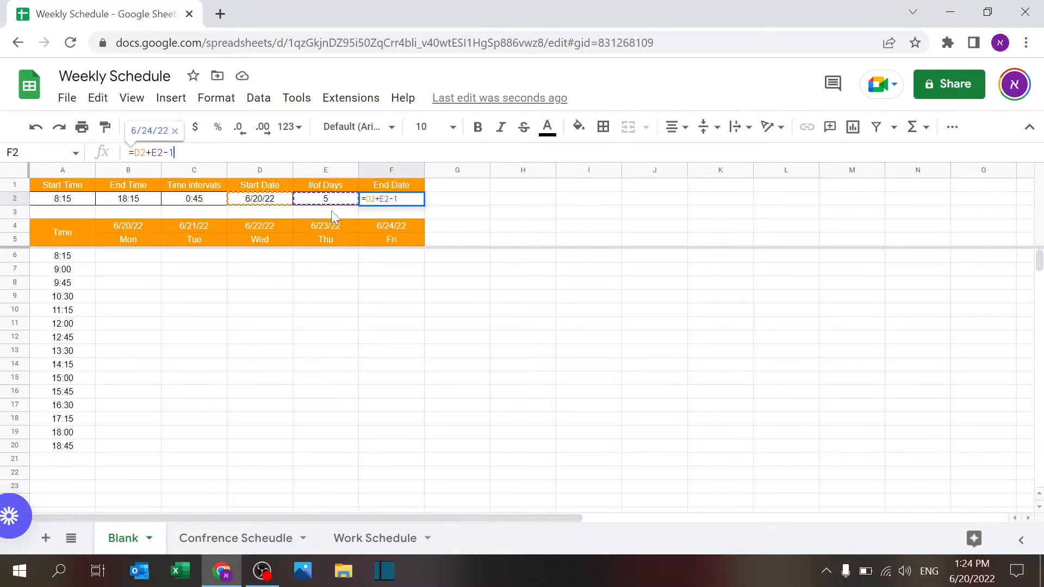
key(enter)
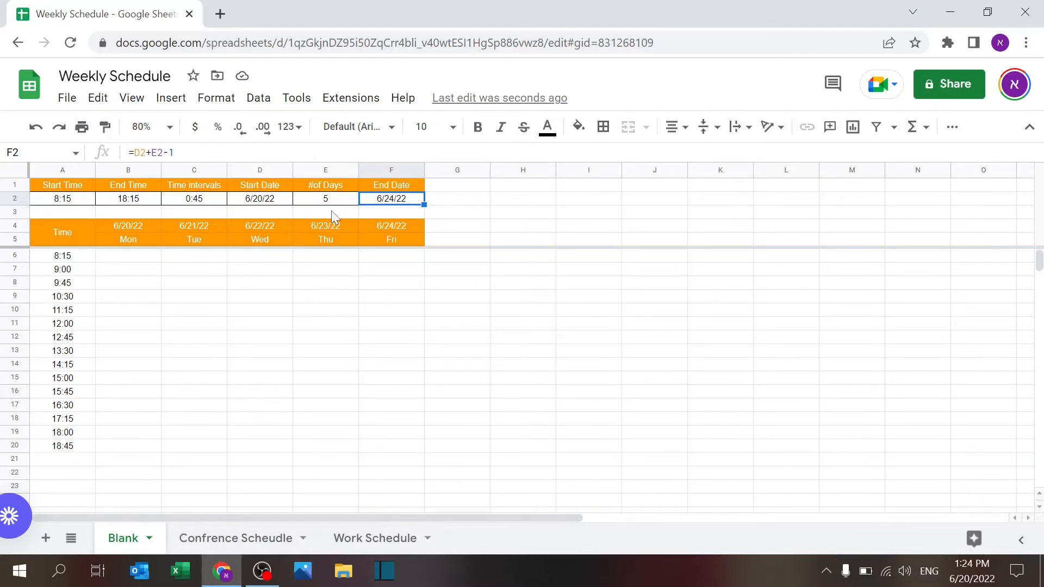
mouse_move(183, 279)
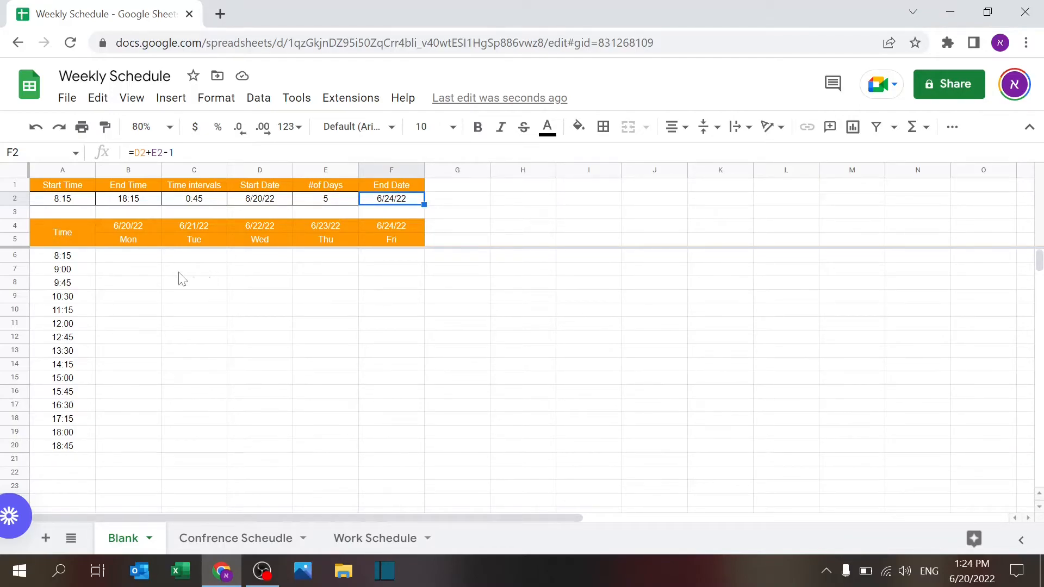
click(128, 226)
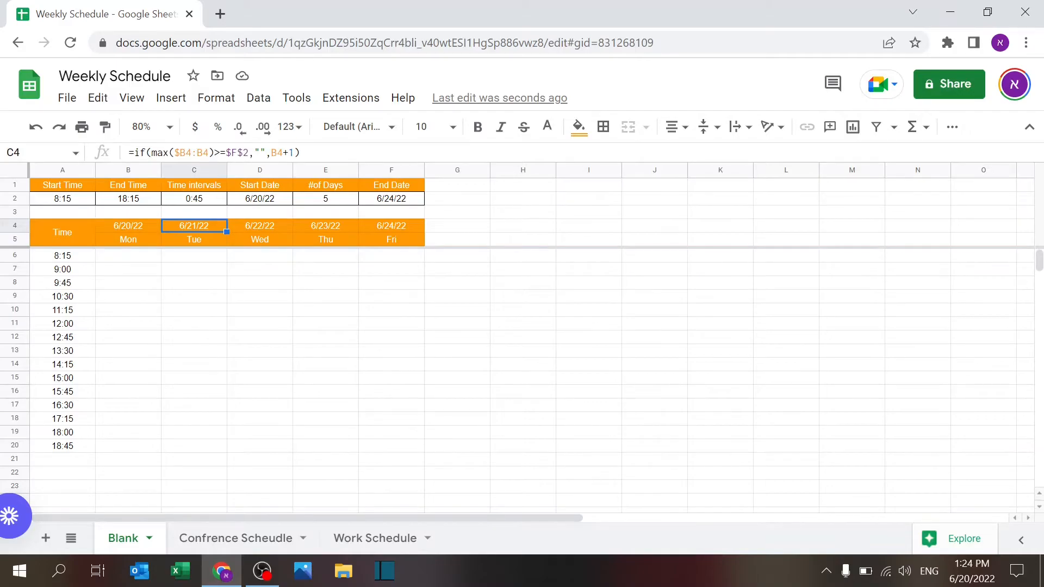
Review the header date formula =if(max($B4:E4)>=$F$2,"",E4+1) in row 4 through F4
double_click(193, 226)
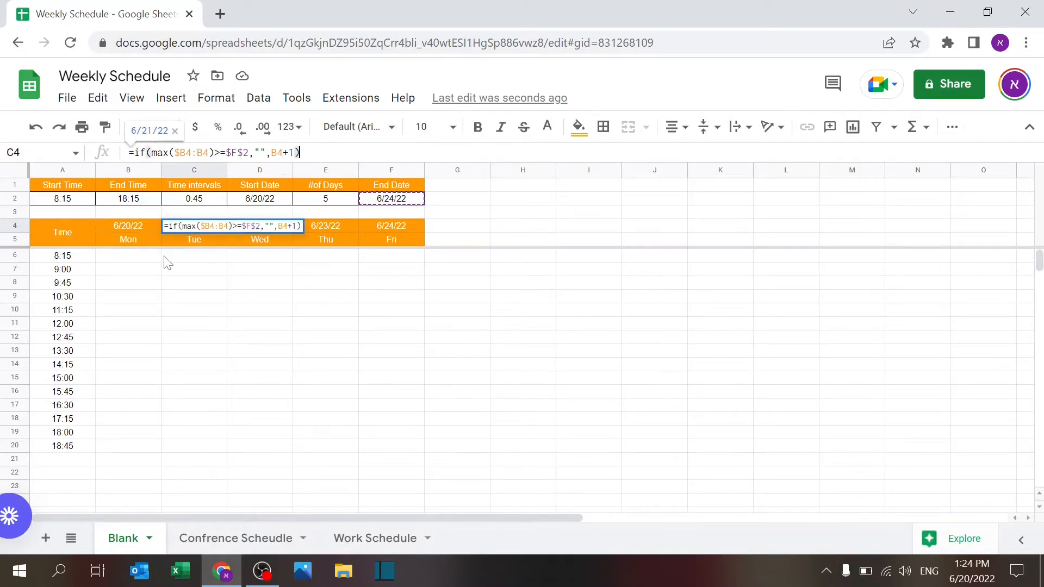
click(391, 227)
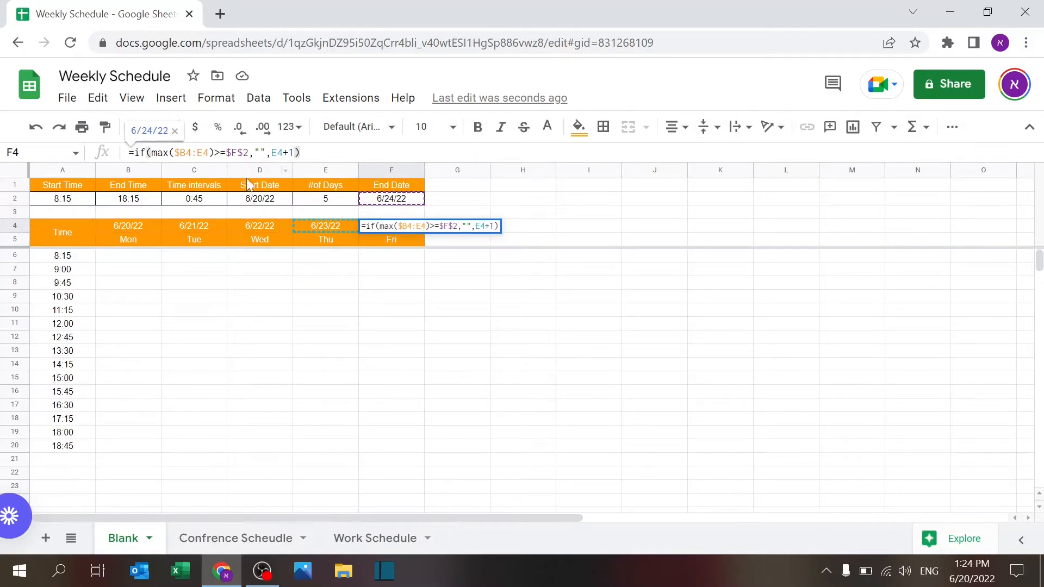
mouse_move(351, 236)
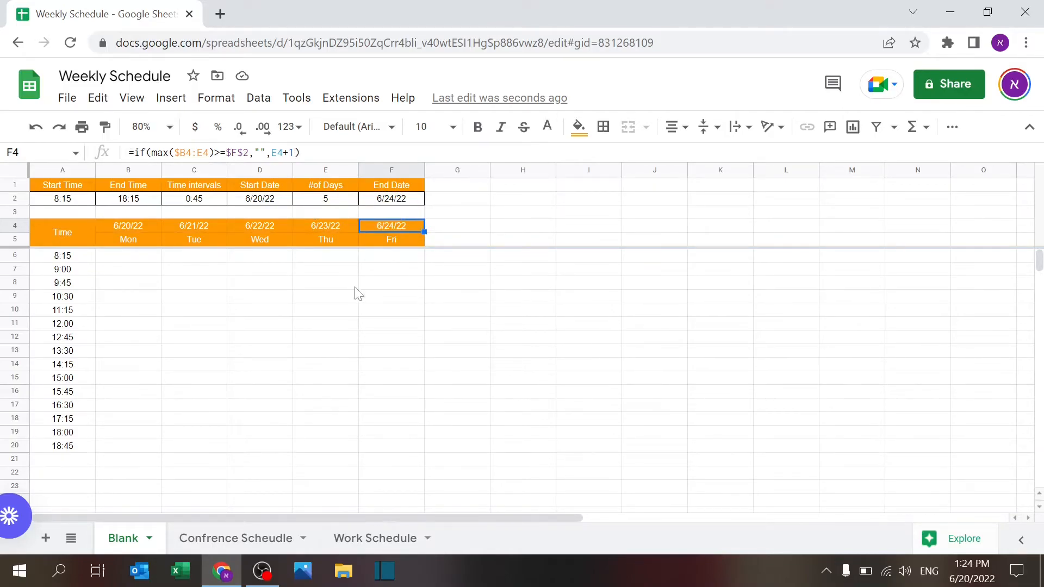
mouse_move(207, 259)
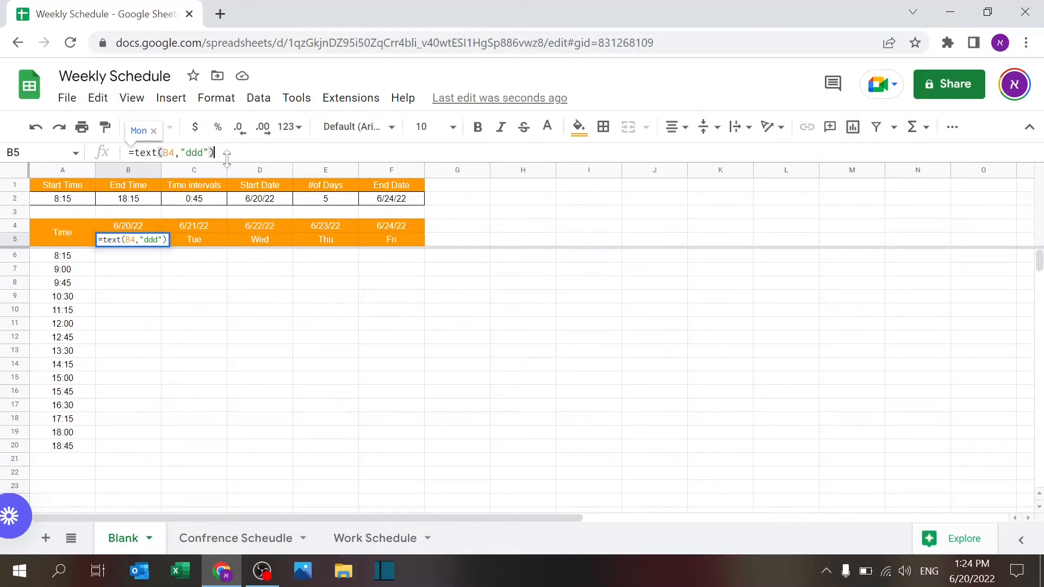
Confirm the weekday formula =text(B4,"ddd") in B5 and review the F4 date formula
key(enter)
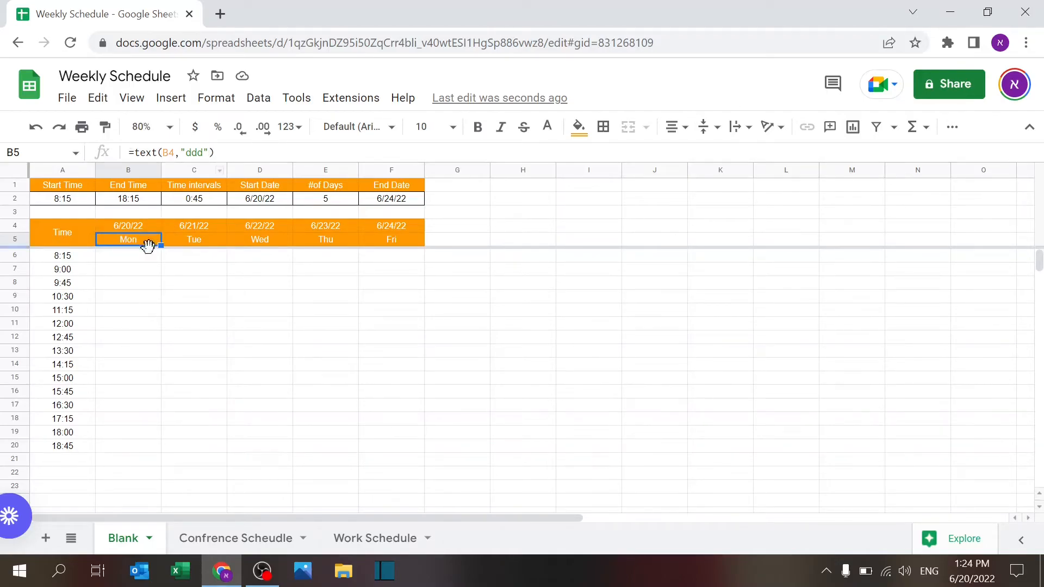
mouse_move(170, 325)
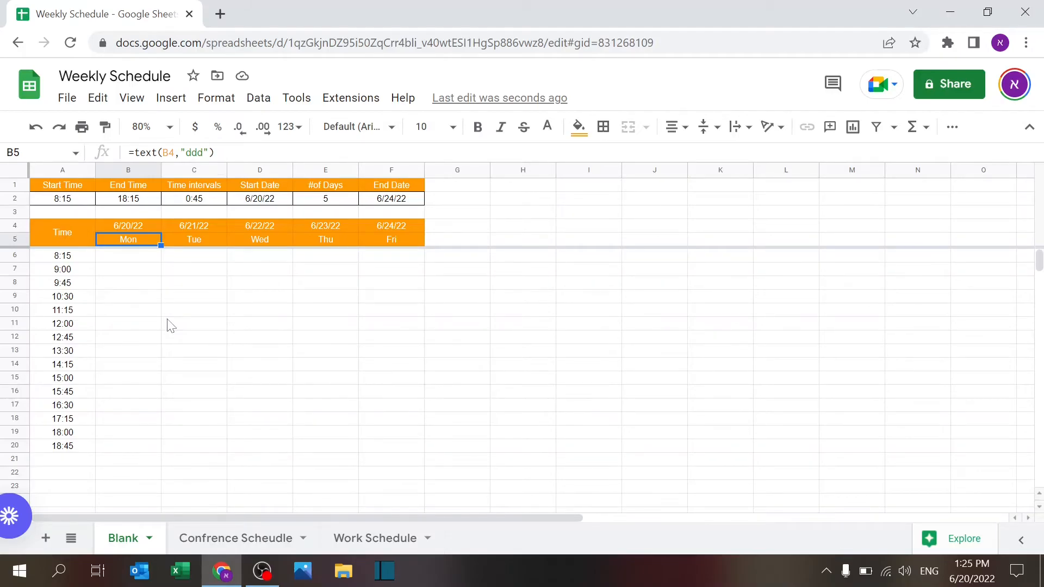
click(390, 226)
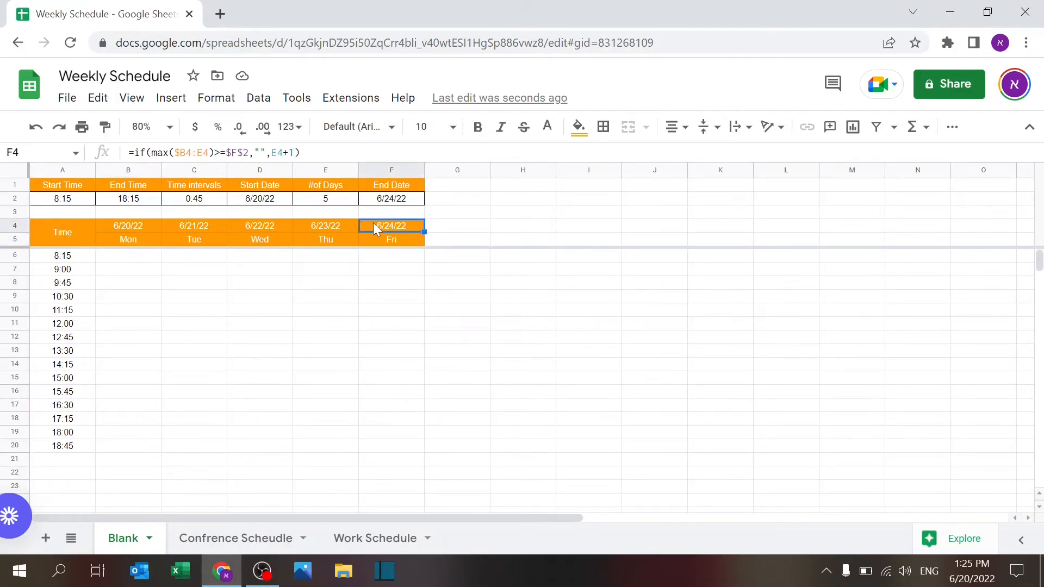
click(325, 198)
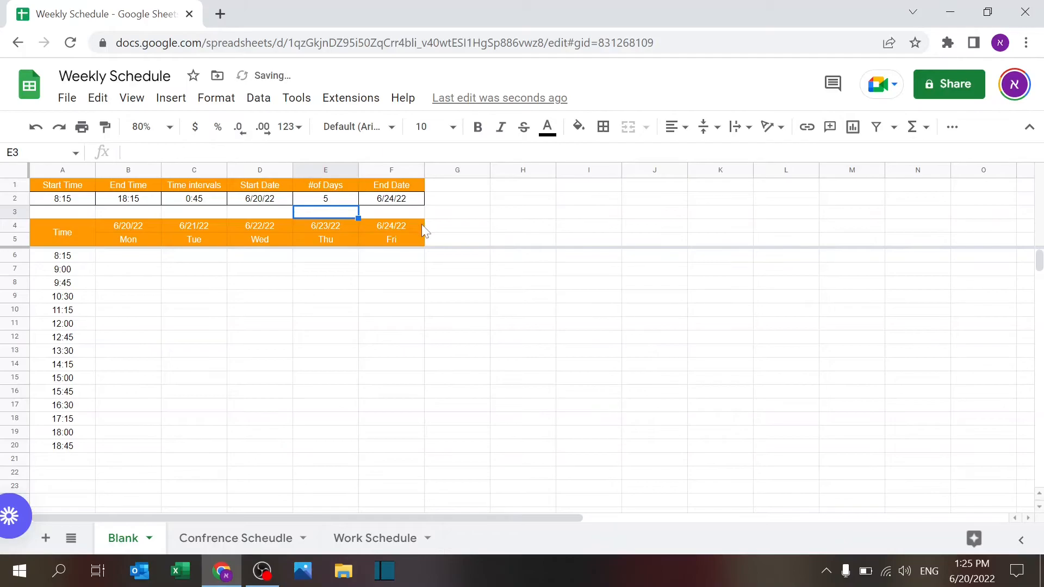
click(391, 225)
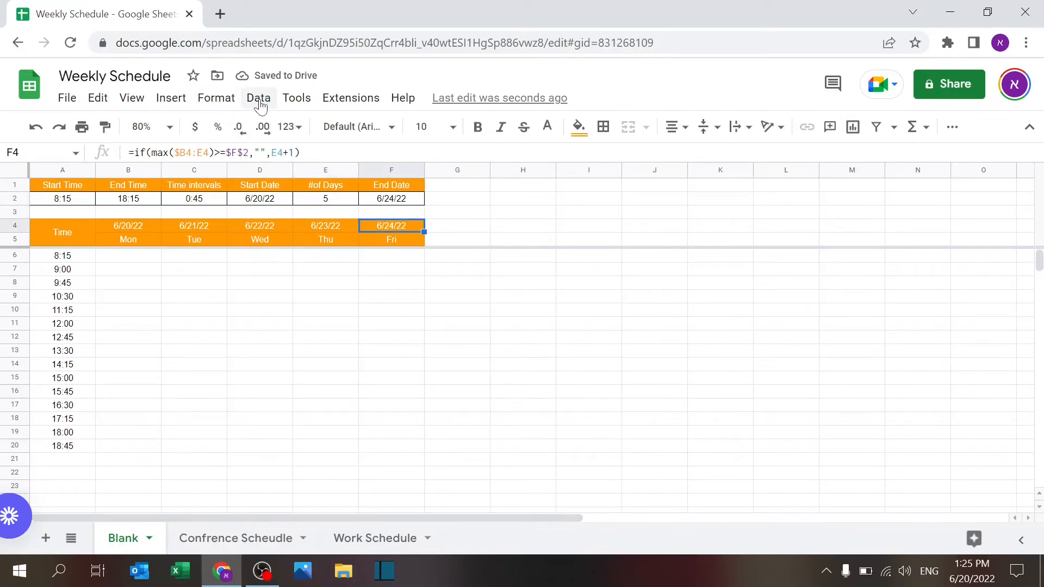
click(215, 98)
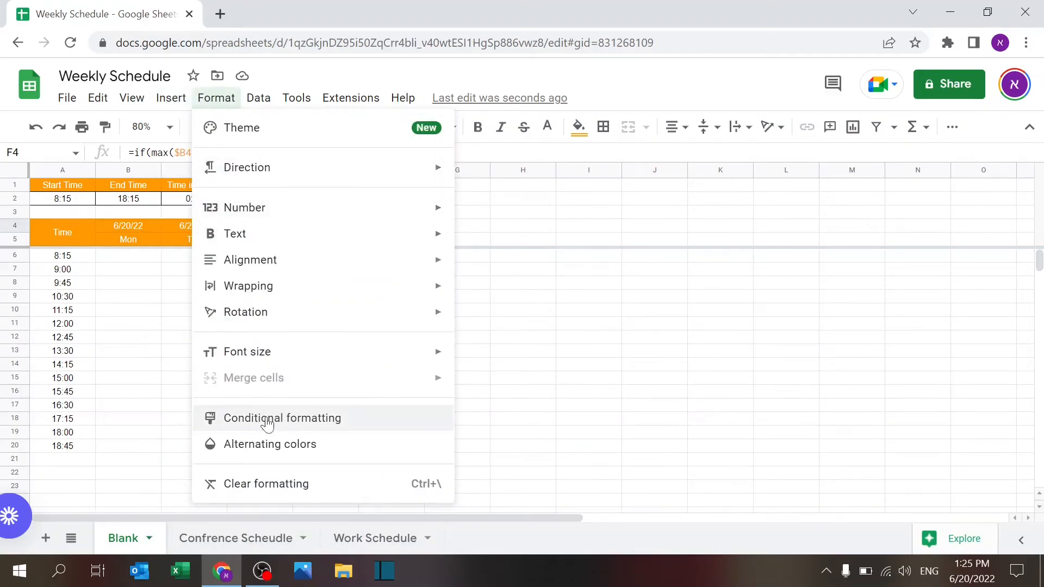
click(282, 418)
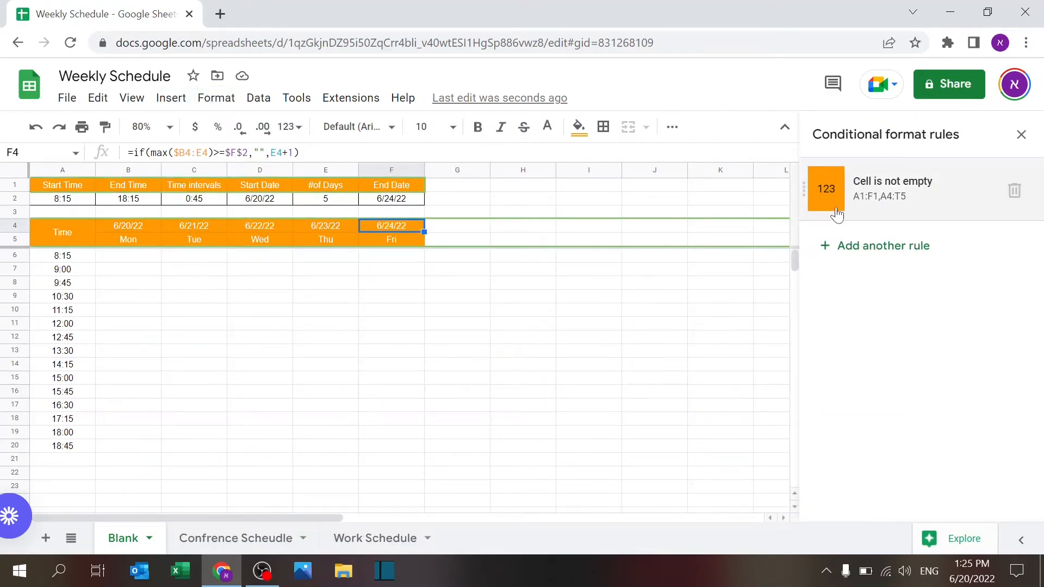
click(892, 189)
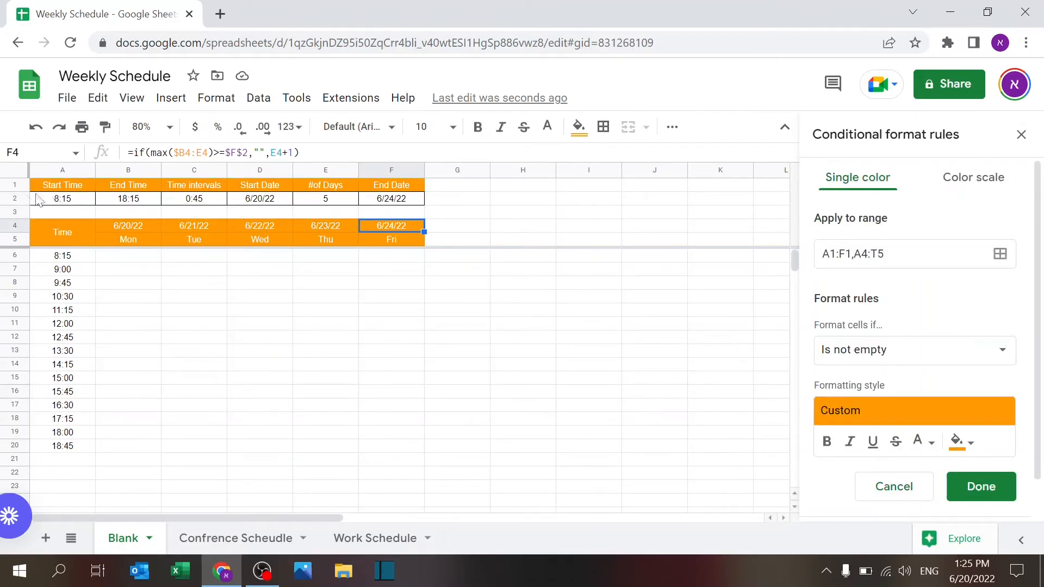
mouse_move(442, 251)
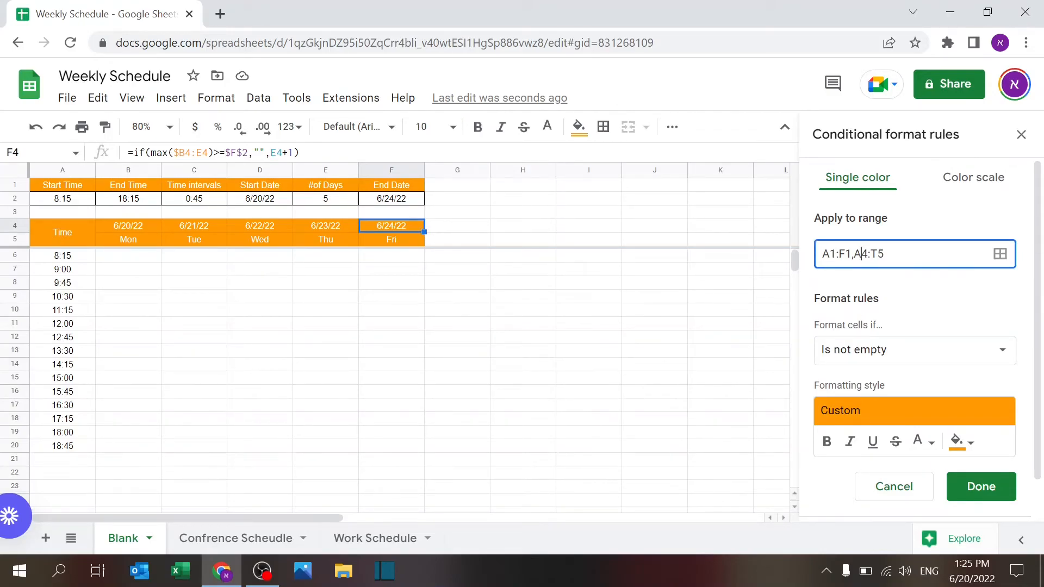
mouse_move(785, 259)
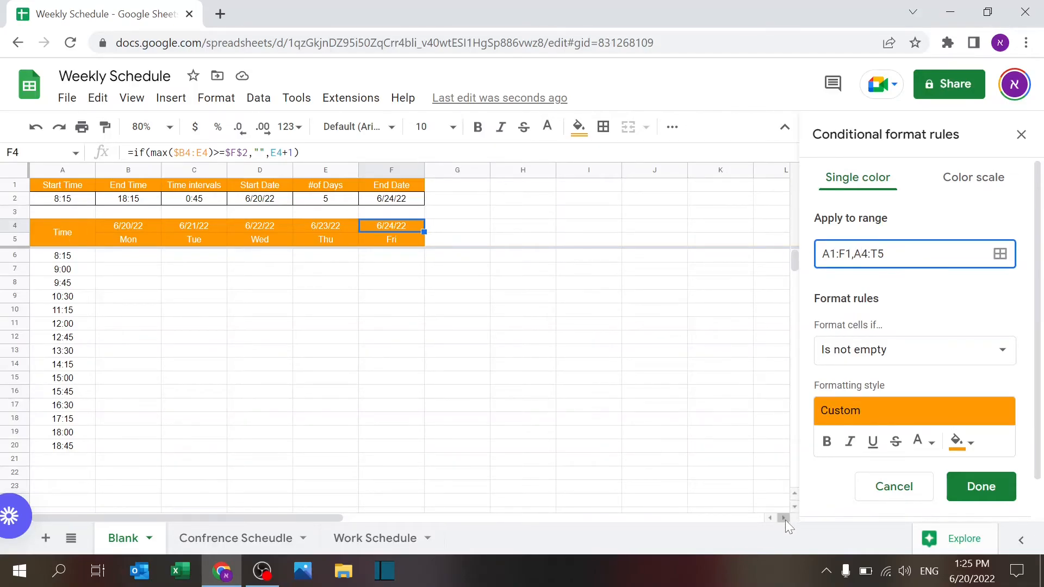
scroll(right, 3)
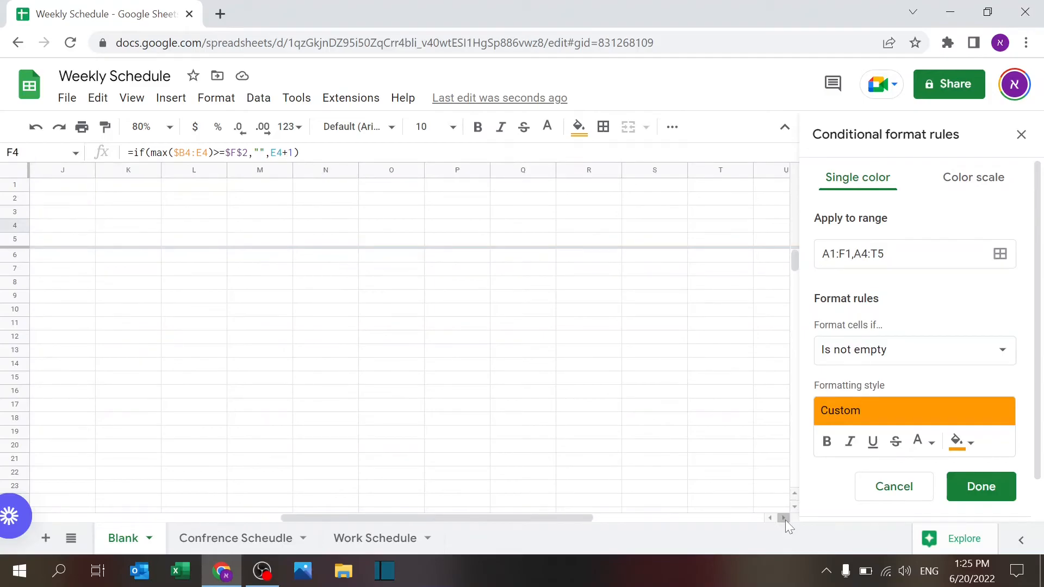
drag(784, 518, 550, 518)
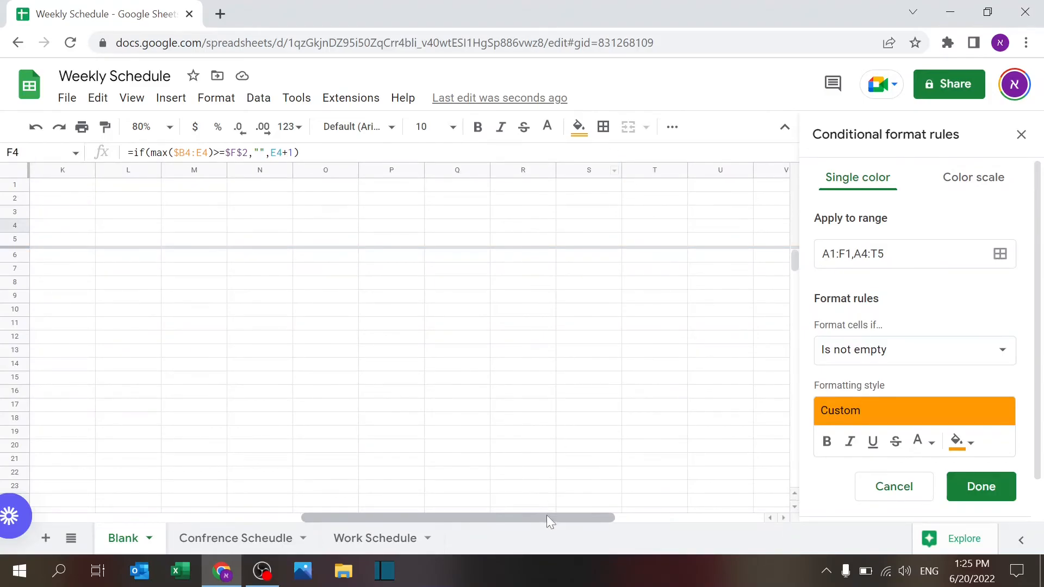
scroll(left, 3)
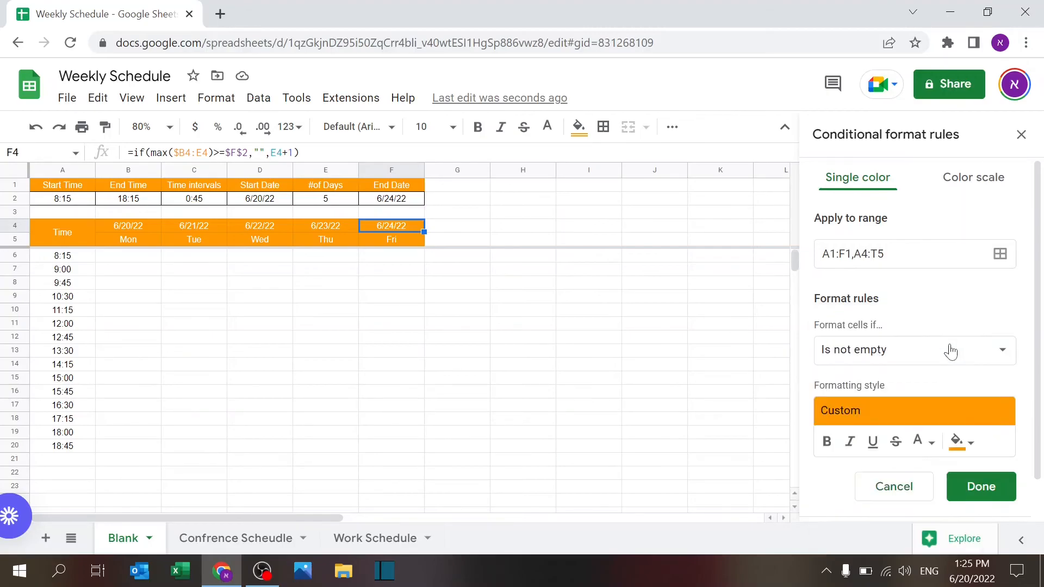
click(968, 442)
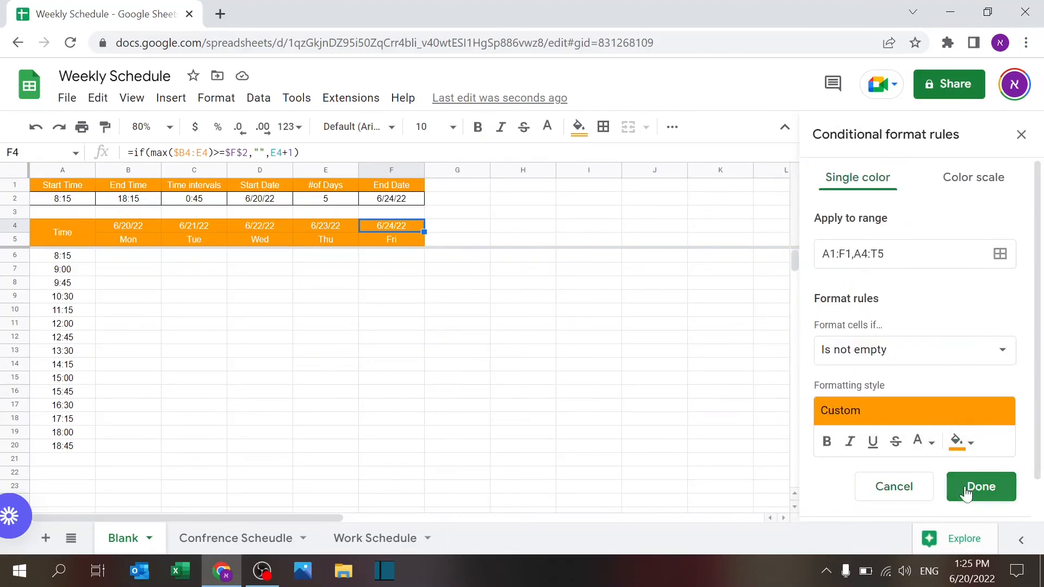
click(981, 486)
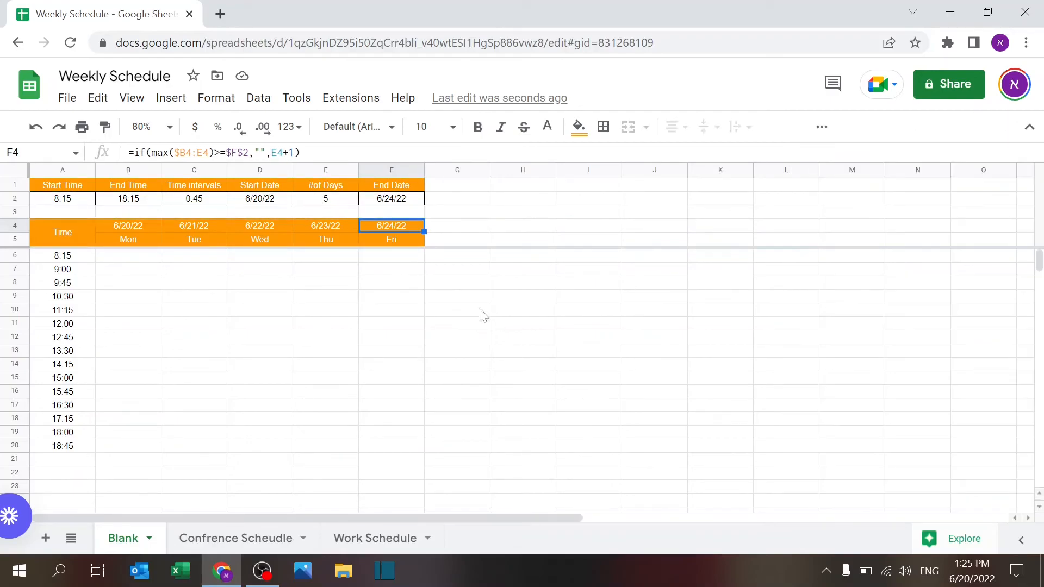
click(456, 296)
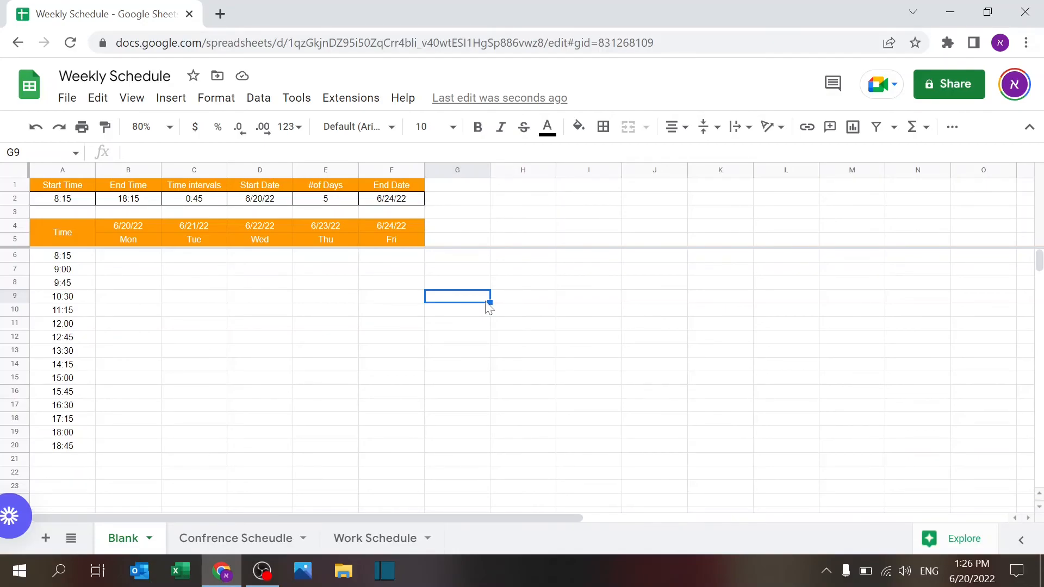
mouse_move(291, 505)
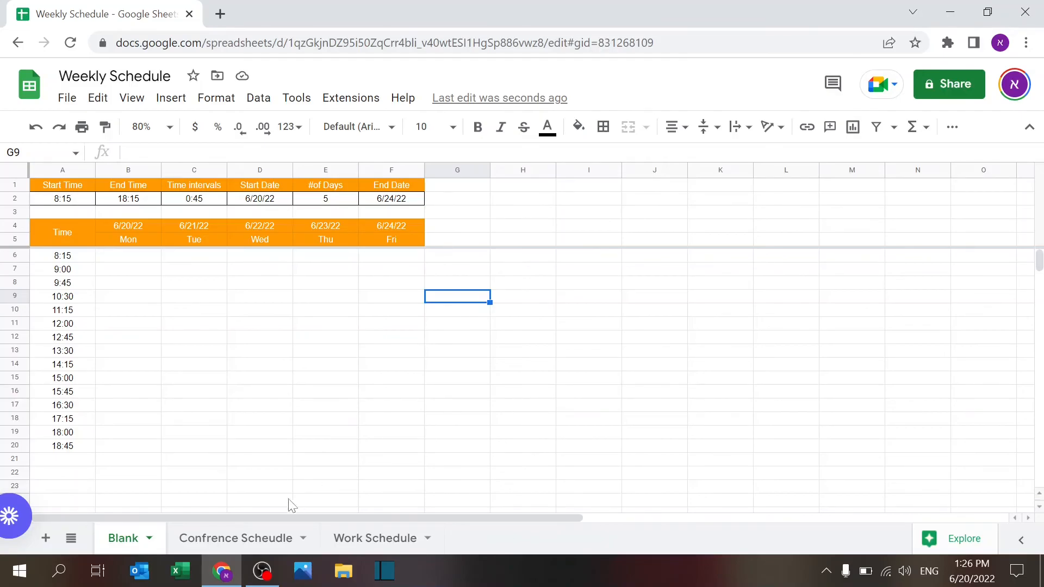
mouse_move(266, 432)
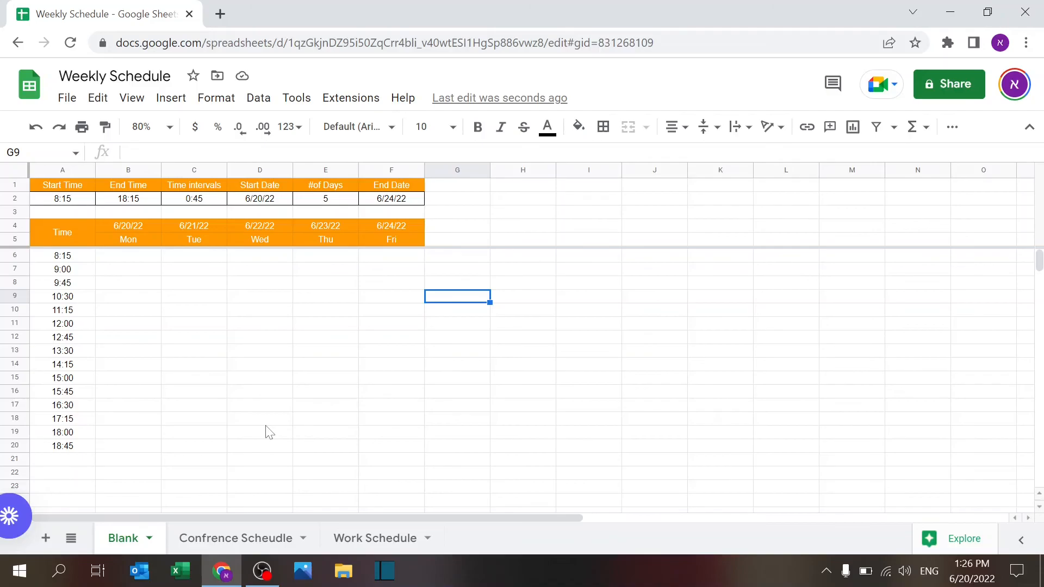
mouse_move(133, 264)
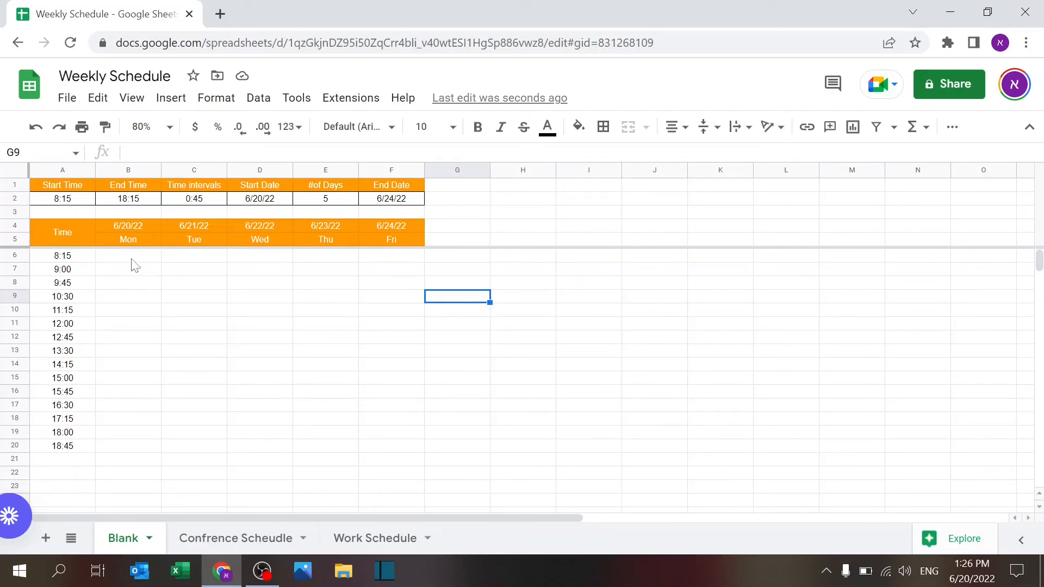
click(129, 255)
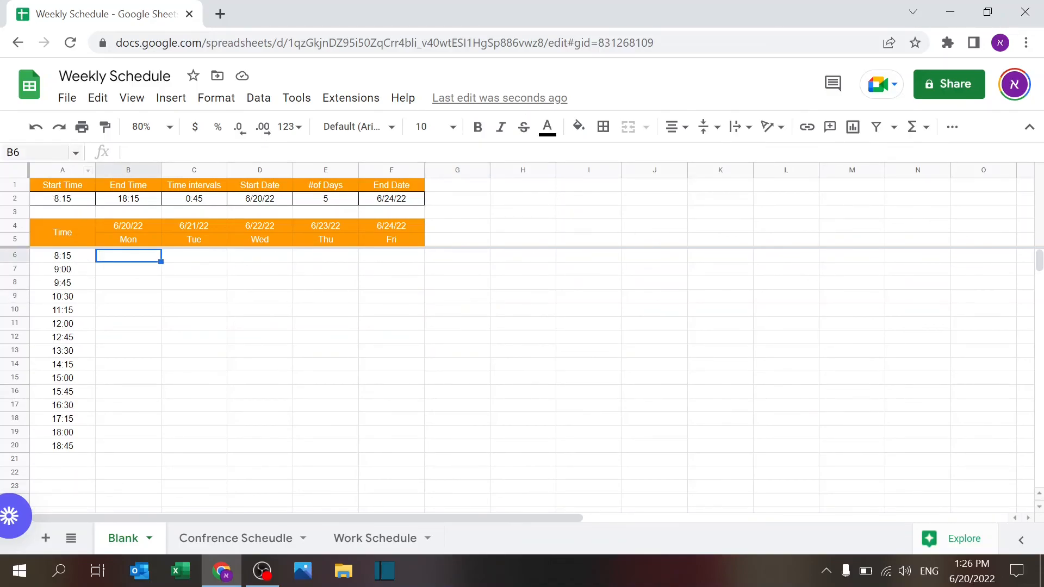
mouse_move(167, 300)
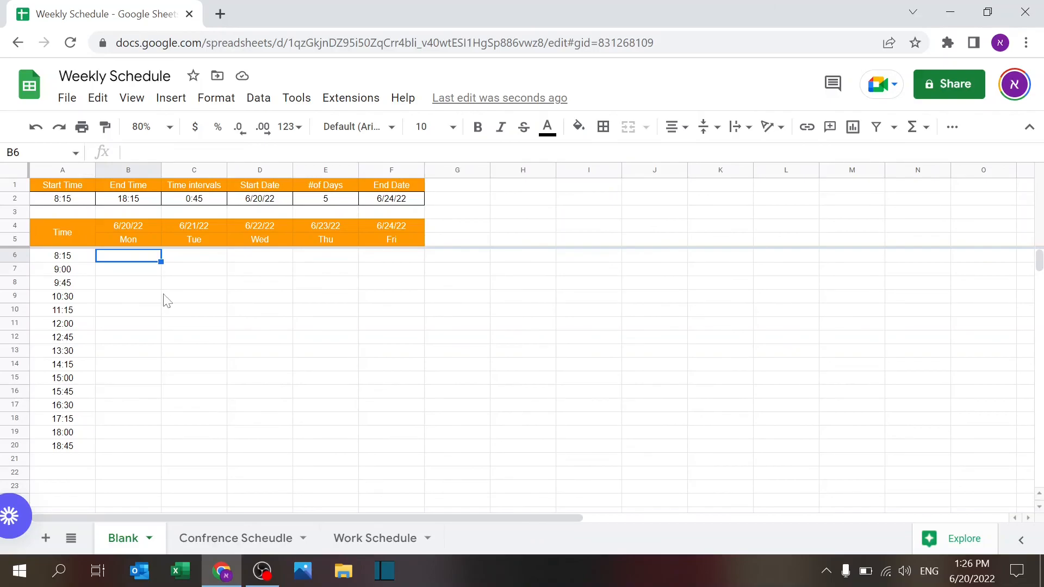